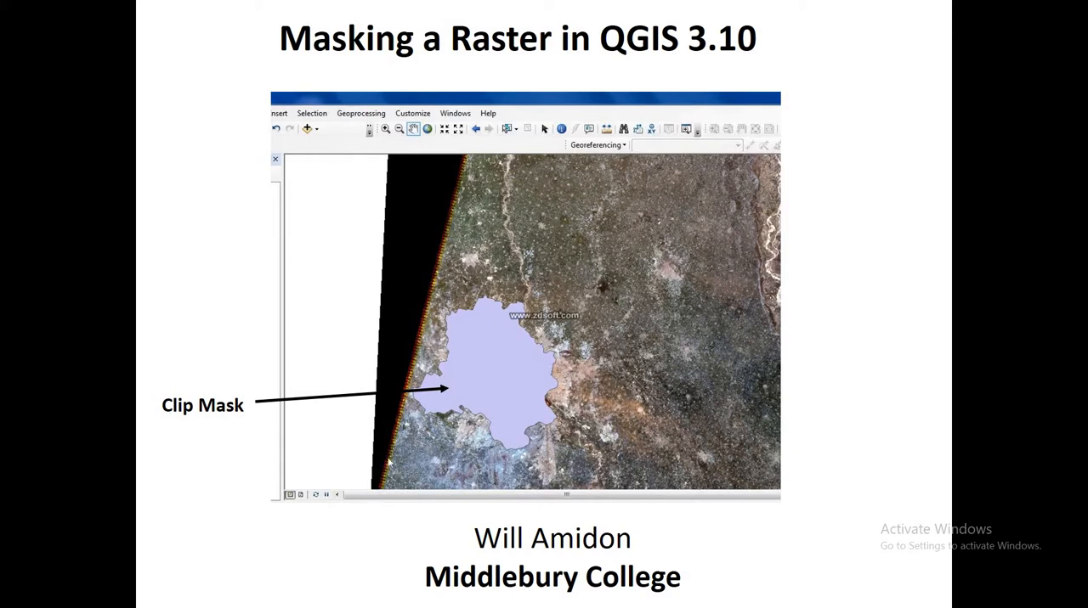
mouse_move(501, 303)
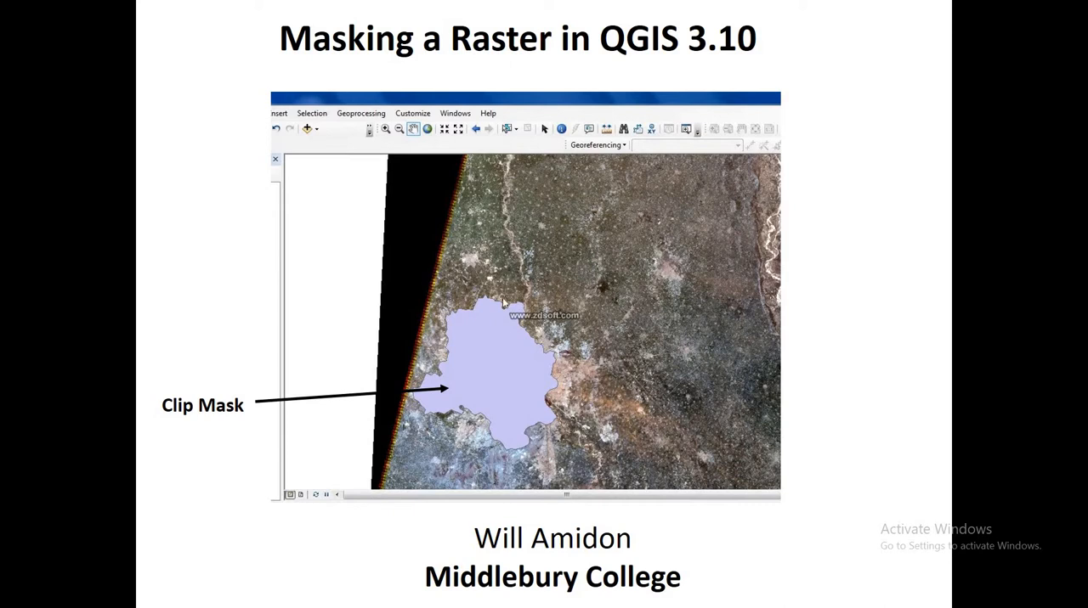
mouse_move(512, 326)
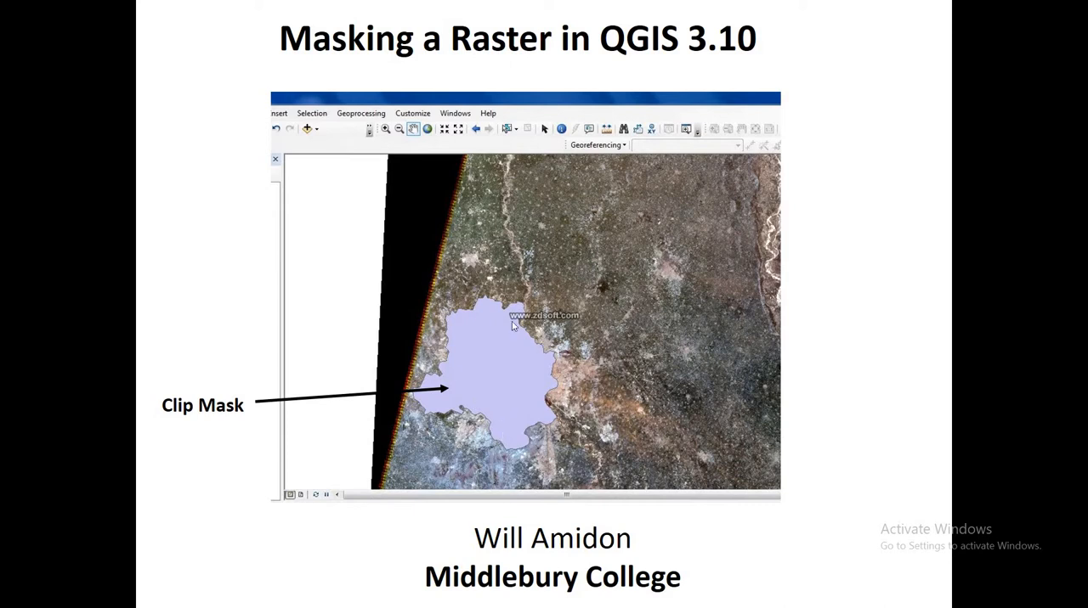
mouse_move(561, 237)
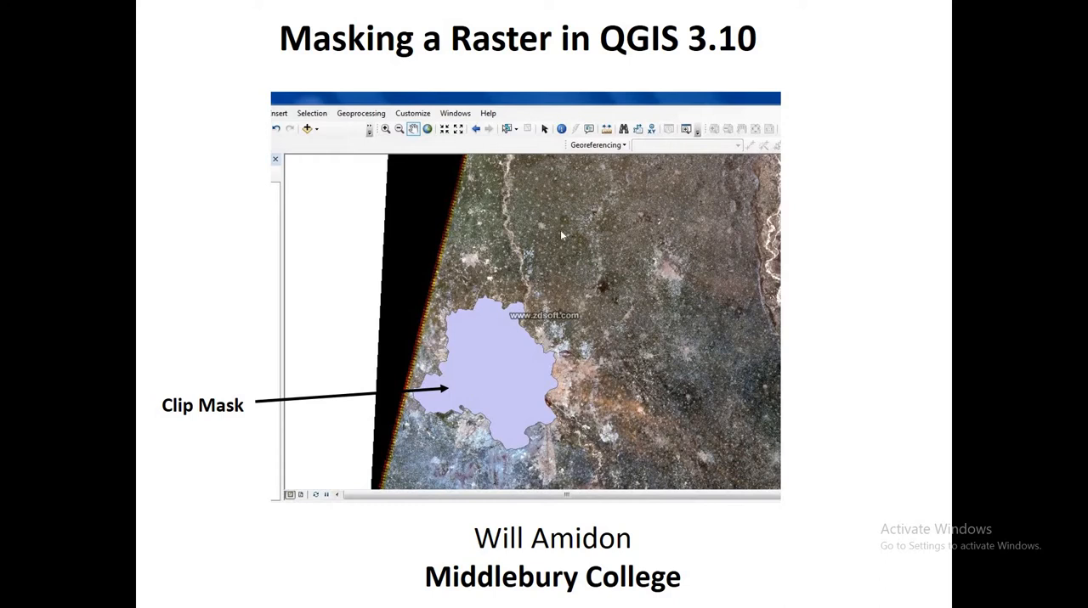
mouse_move(531, 295)
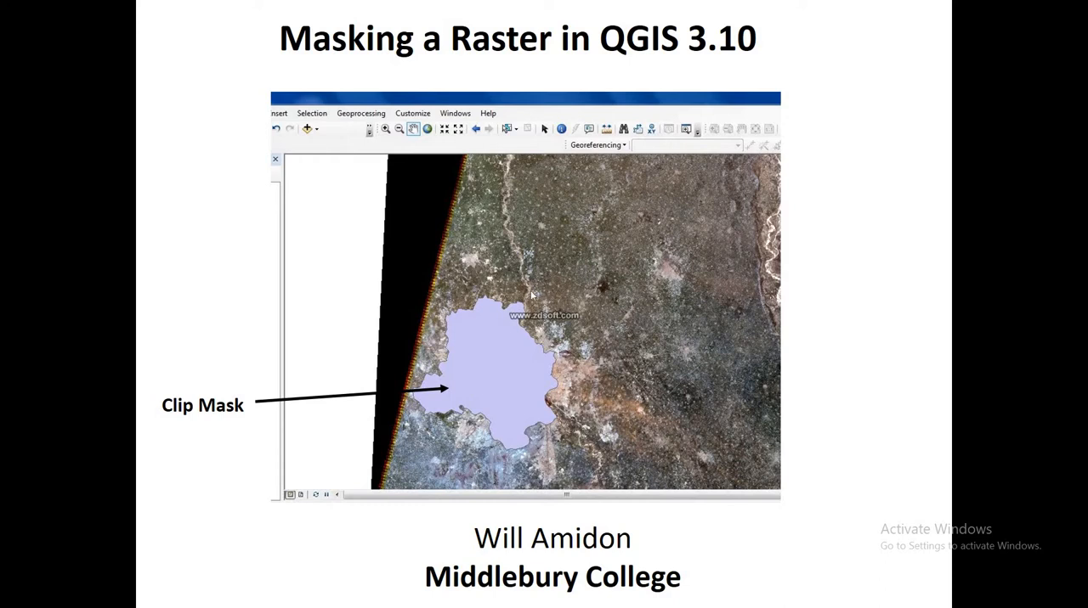
mouse_move(474, 340)
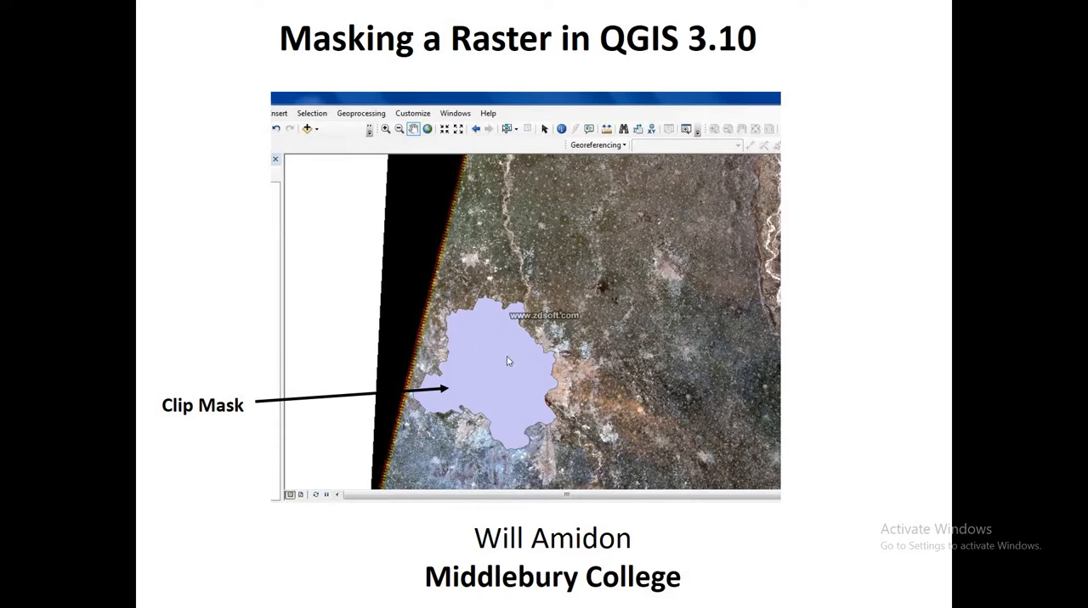
mouse_move(509, 398)
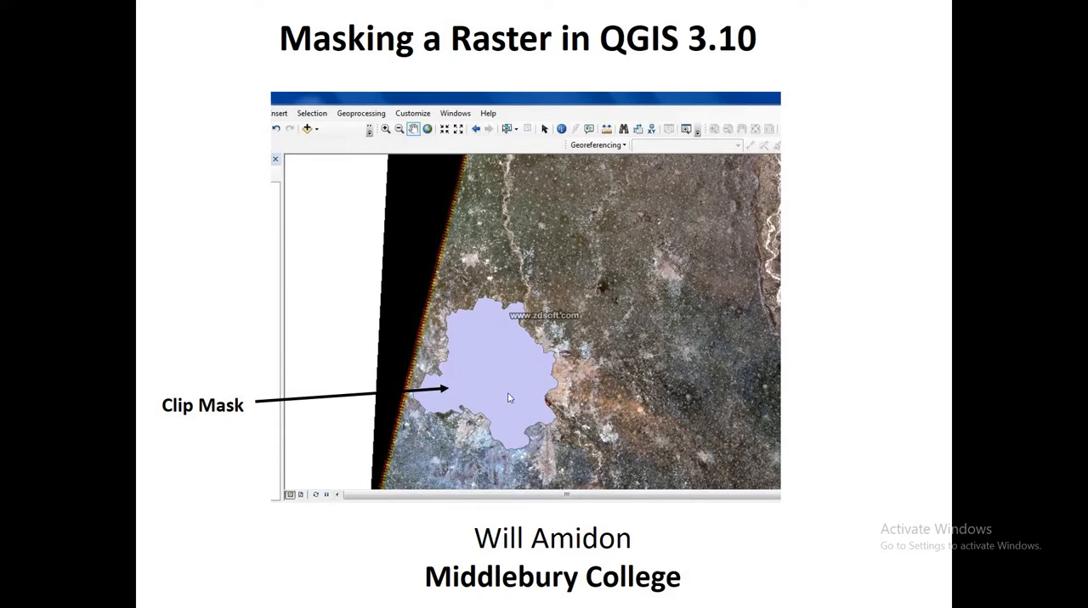
mouse_move(495, 364)
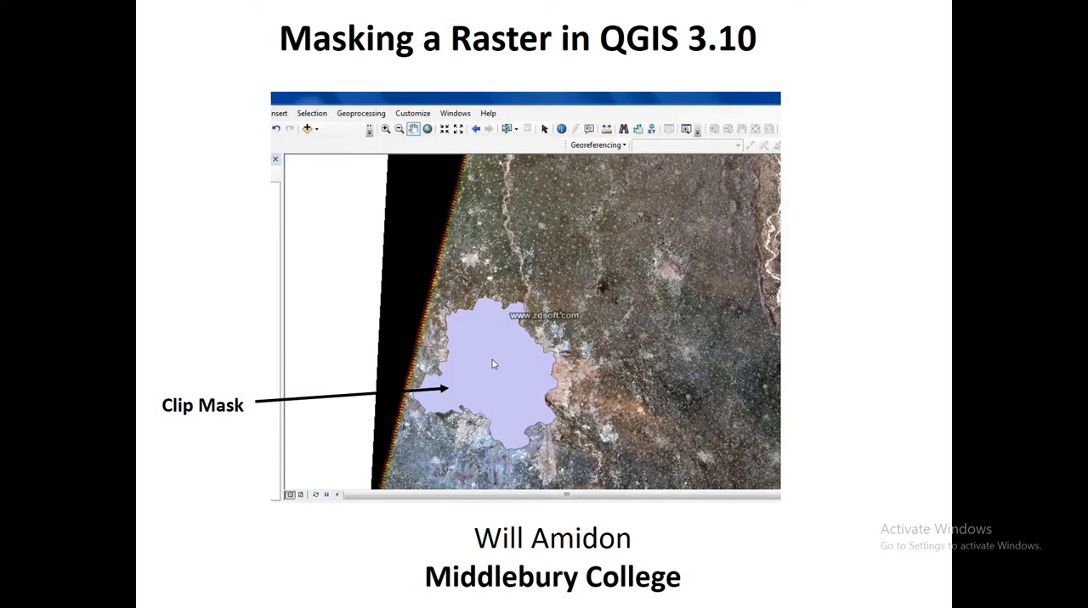
mouse_move(613, 411)
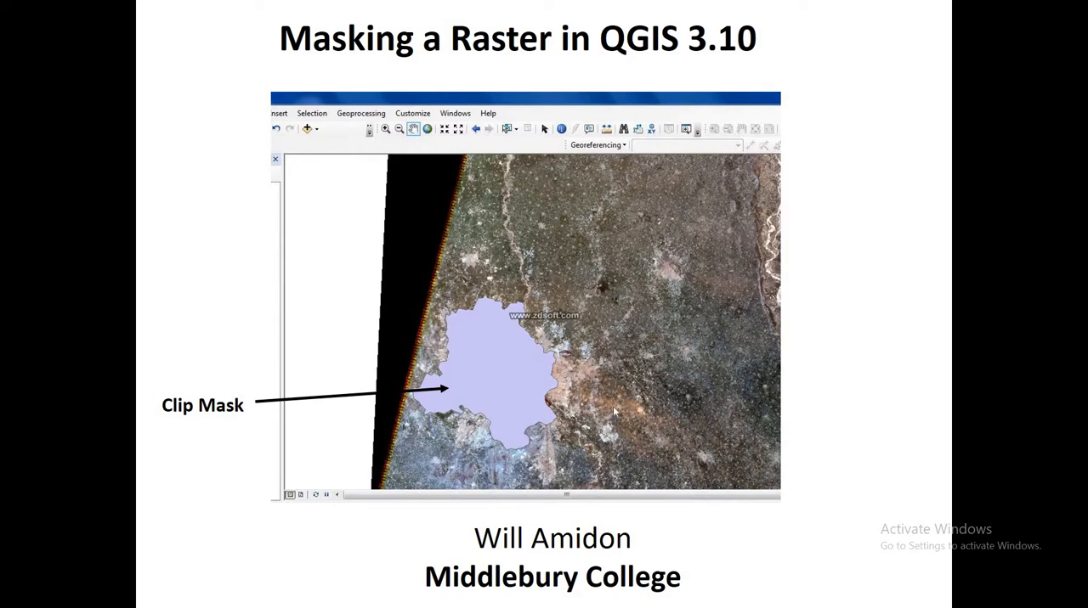
mouse_move(589, 392)
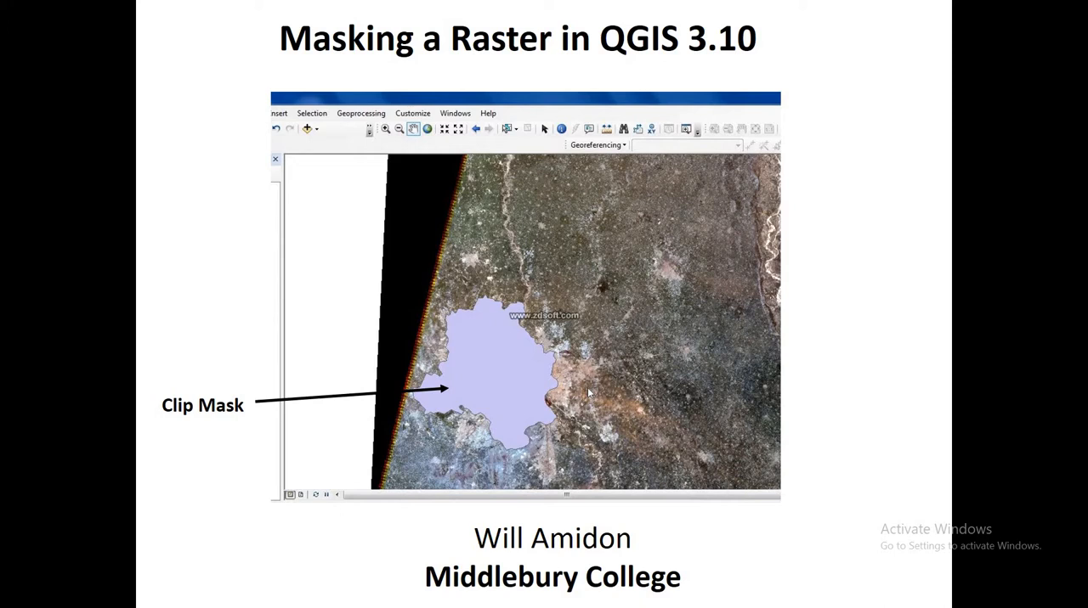
mouse_move(480, 349)
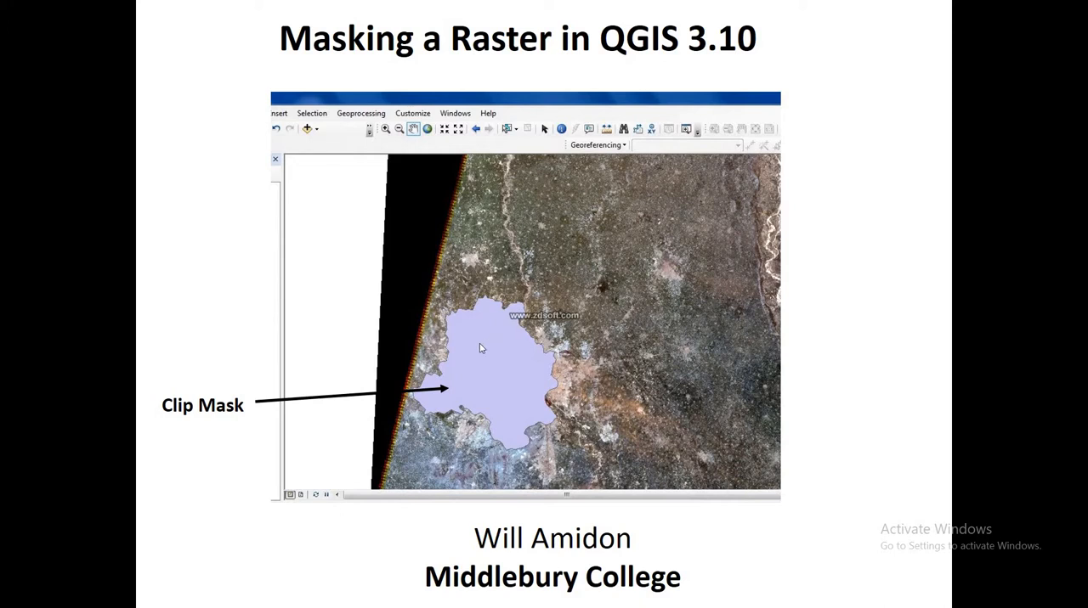
mouse_move(491, 384)
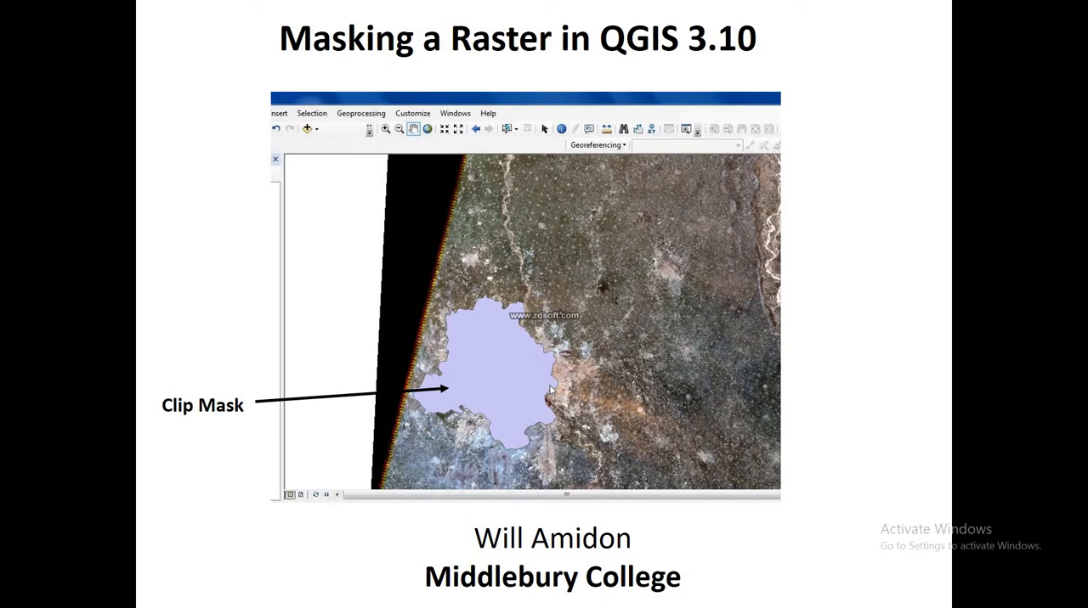
Leave the full-screen slide show and return to the masking slide in editing view
key("Right")
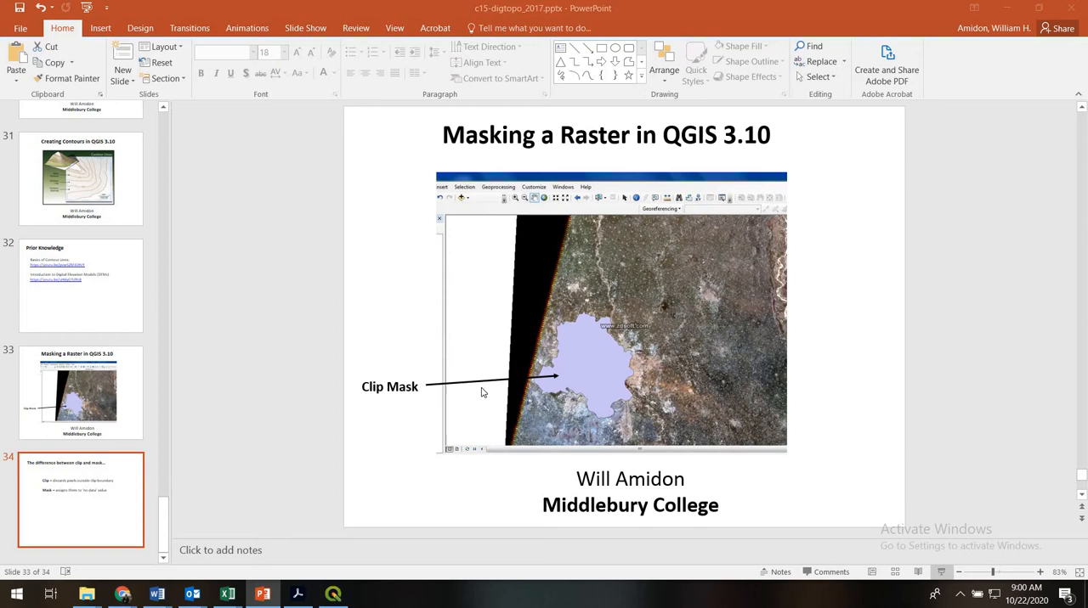
Switch to QGIS and hide the 40 m contours, elevation mosaic and hillshade, leaving only shasta_1880_contour
left_click(331, 593)
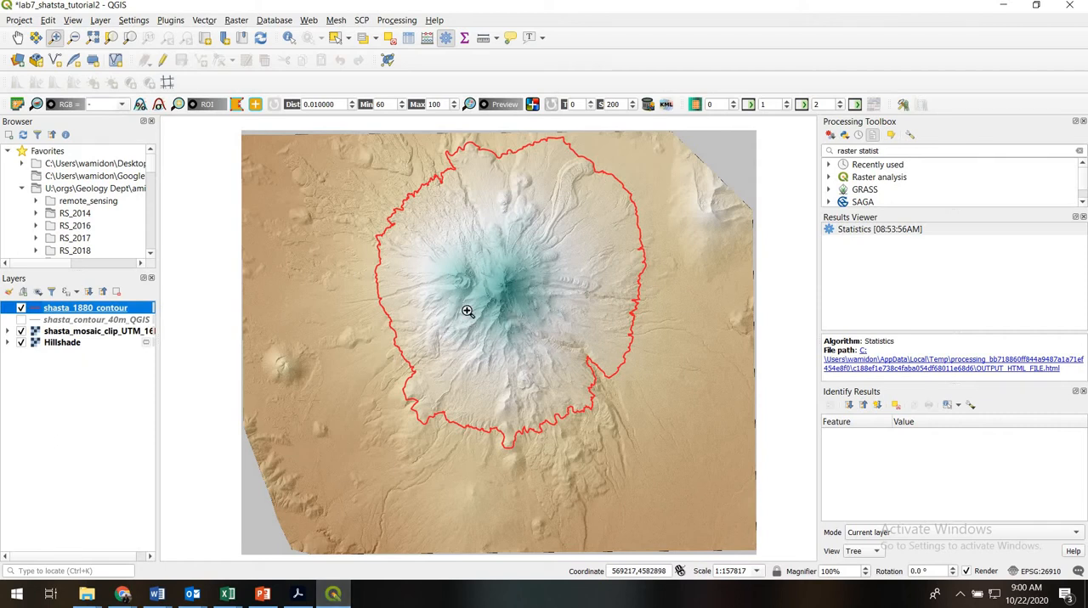
mouse_move(327, 370)
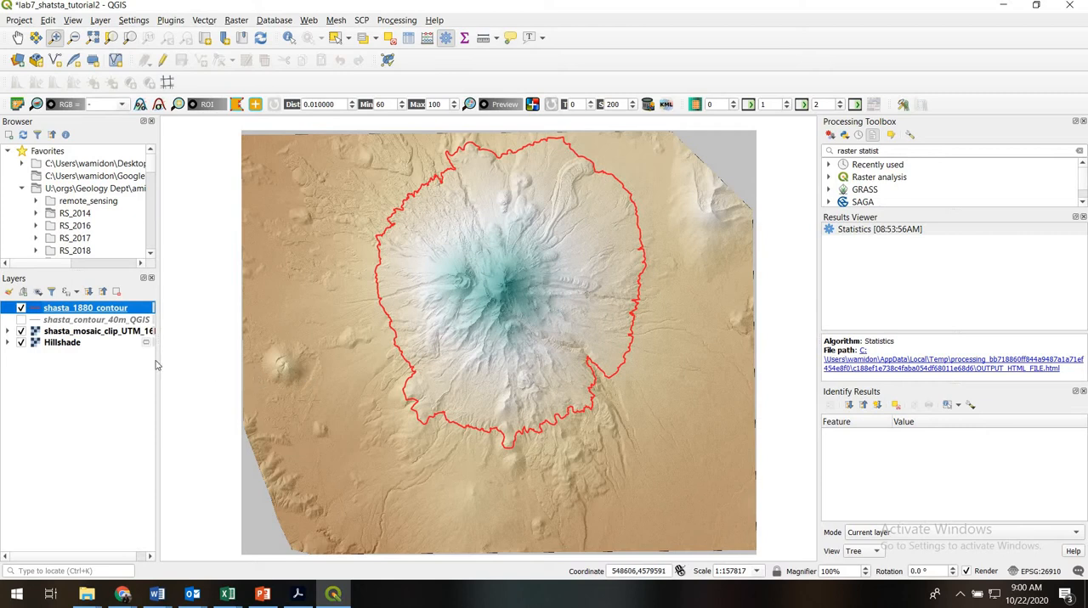
mouse_move(115, 346)
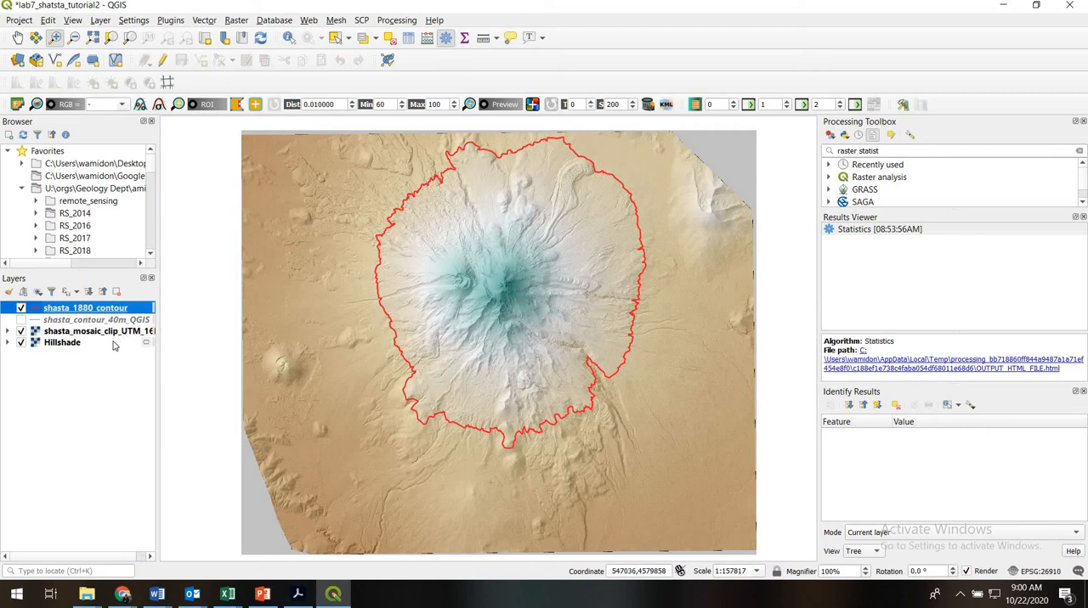
mouse_move(85, 320)
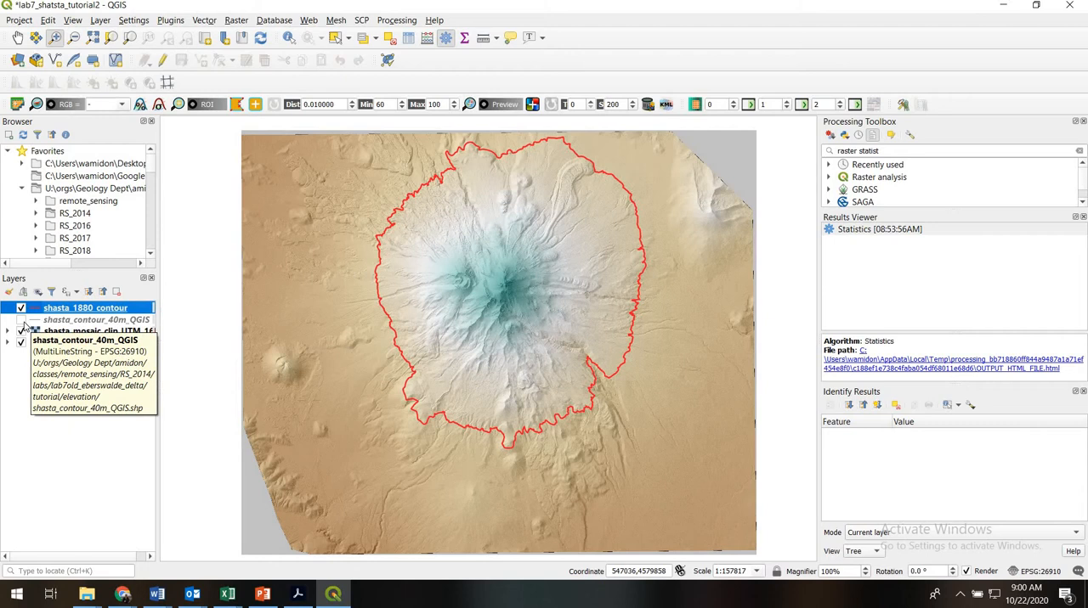
left_click(20, 320)
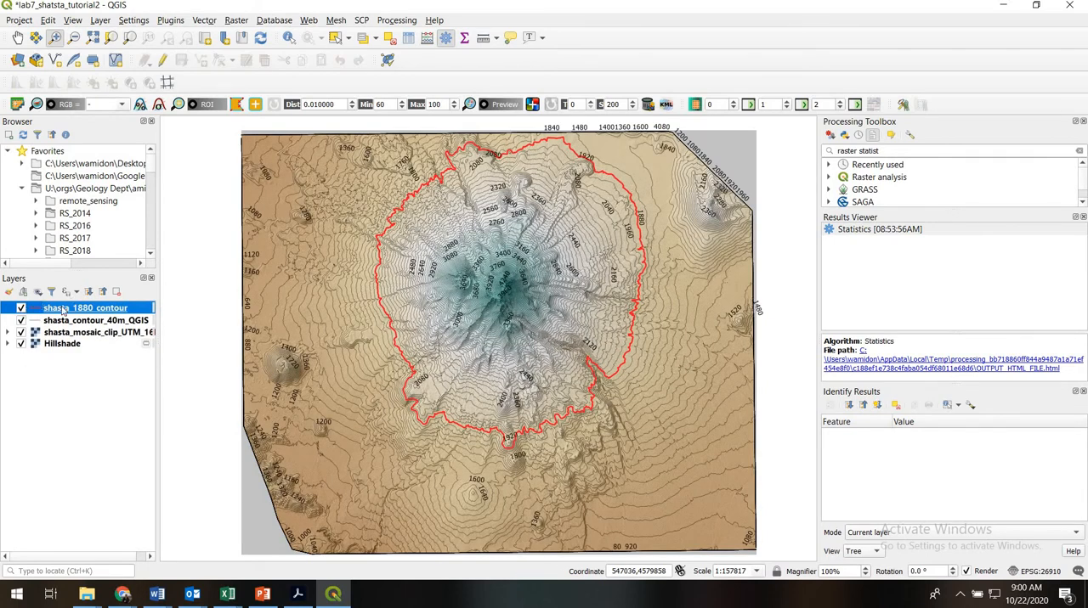
left_click(20, 320)
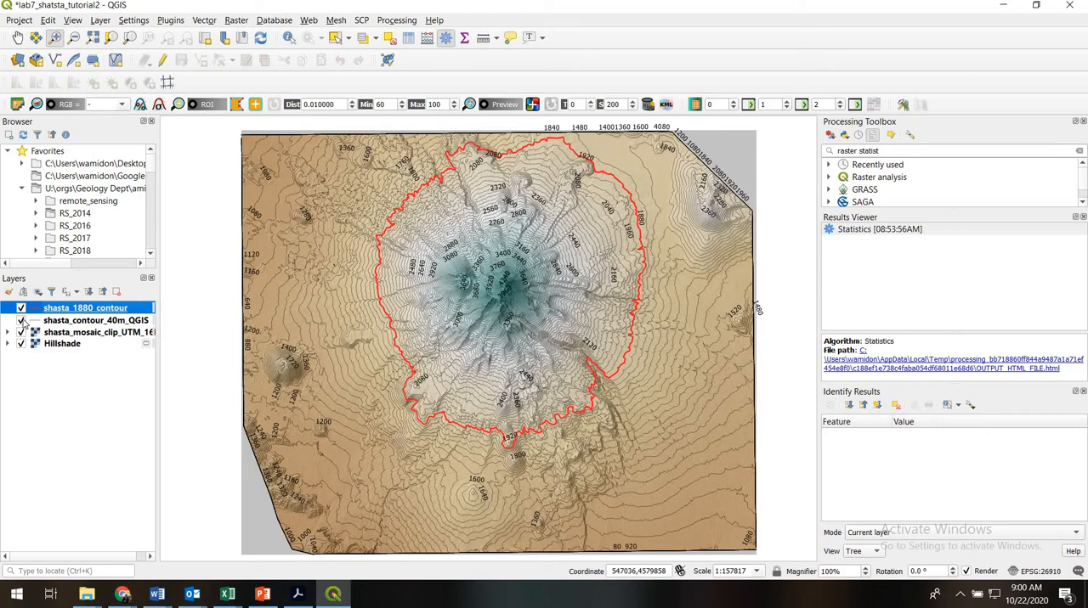
left_click(22, 320)
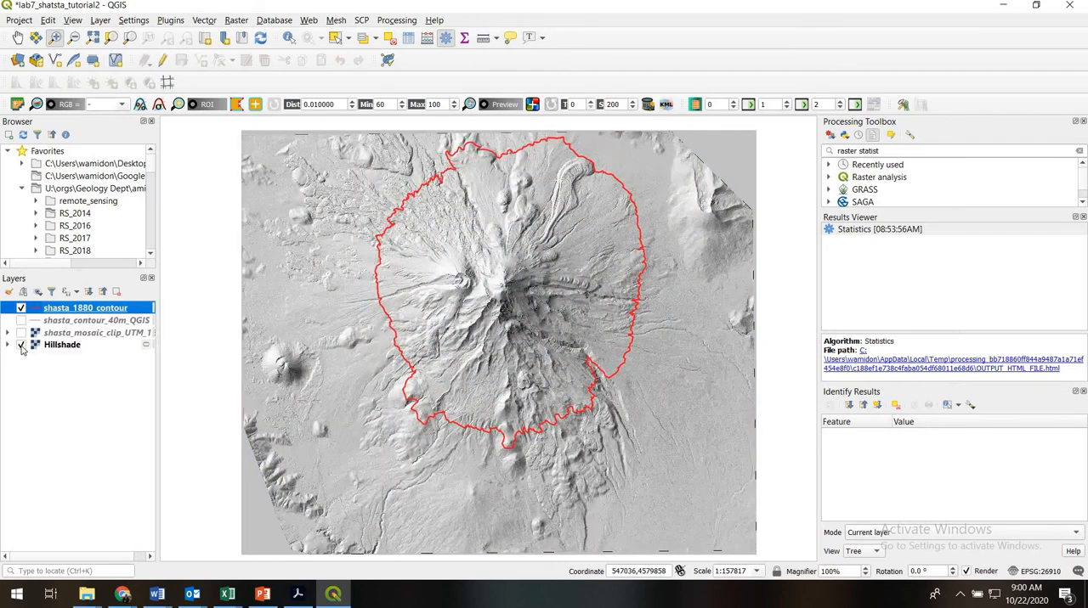
left_click(21, 345)
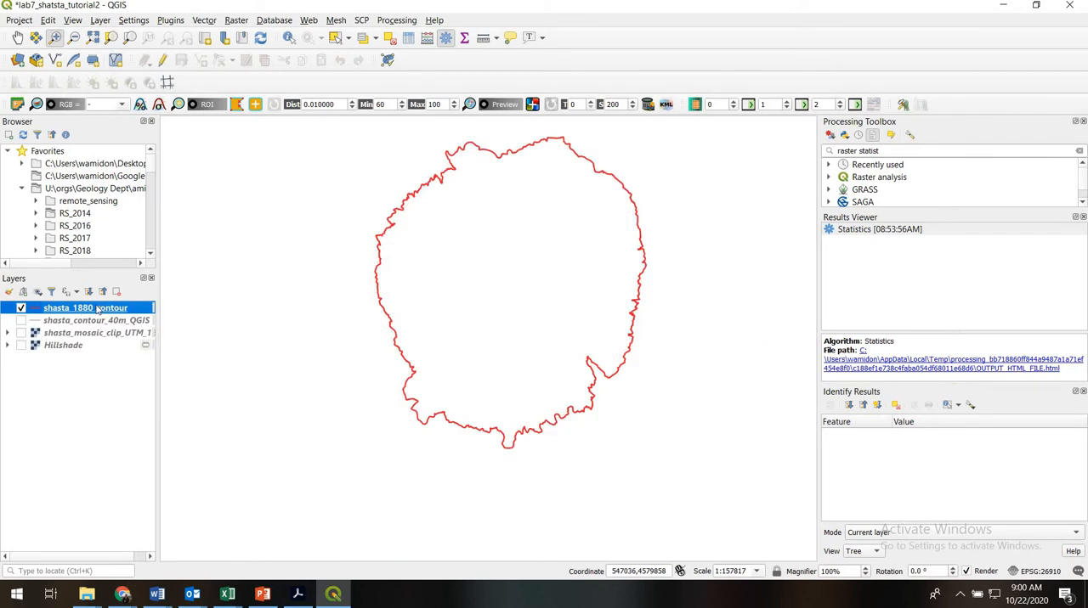
Peek at shasta_1880_contour's properties without changes, then show the hidden layers again
right_click(85, 308)
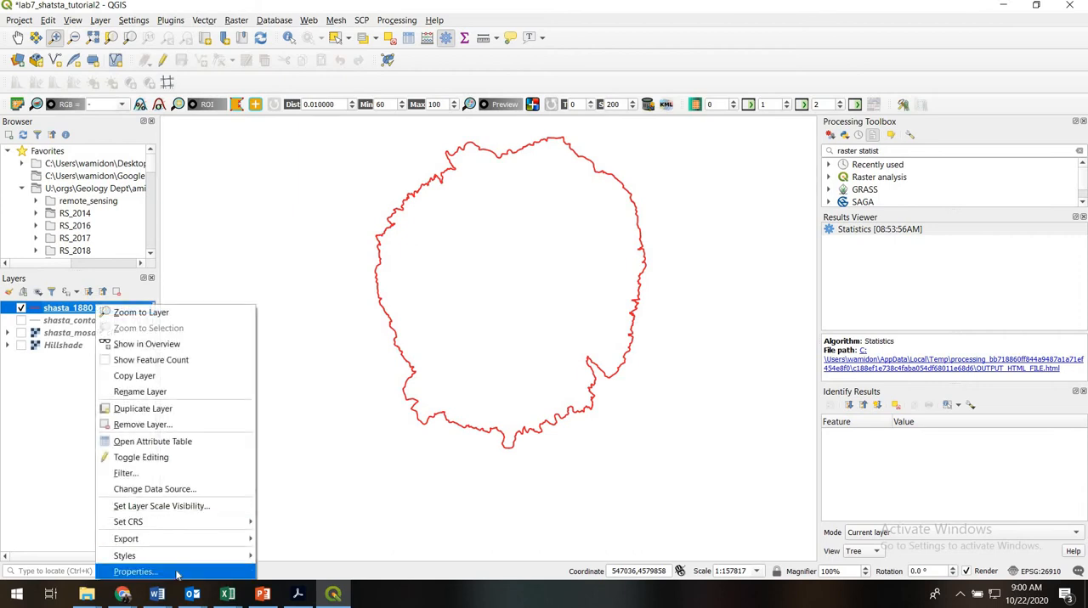
left_click(135, 571)
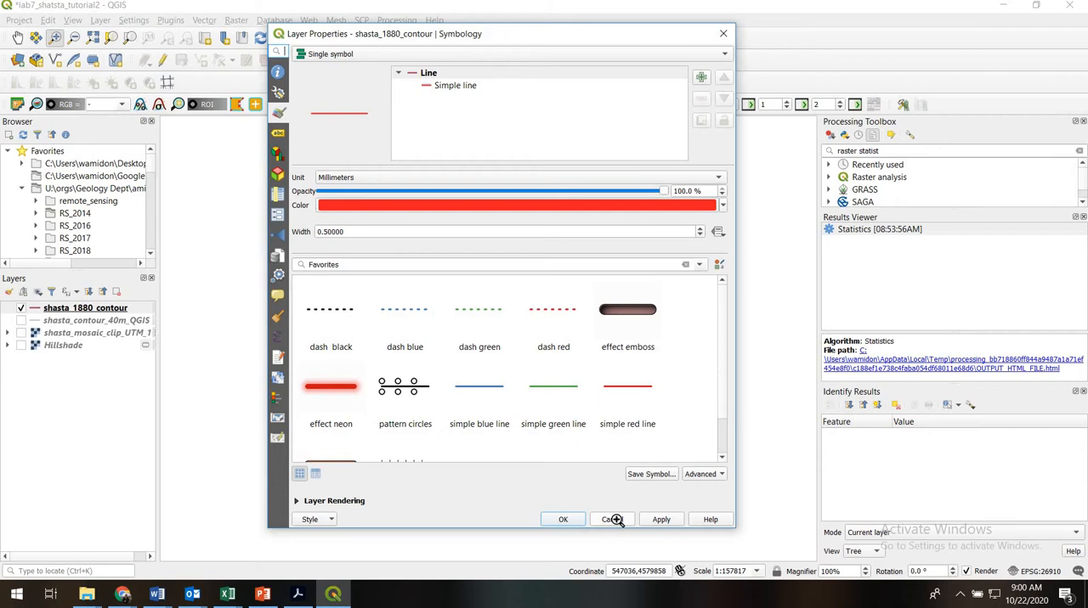
left_click(563, 519)
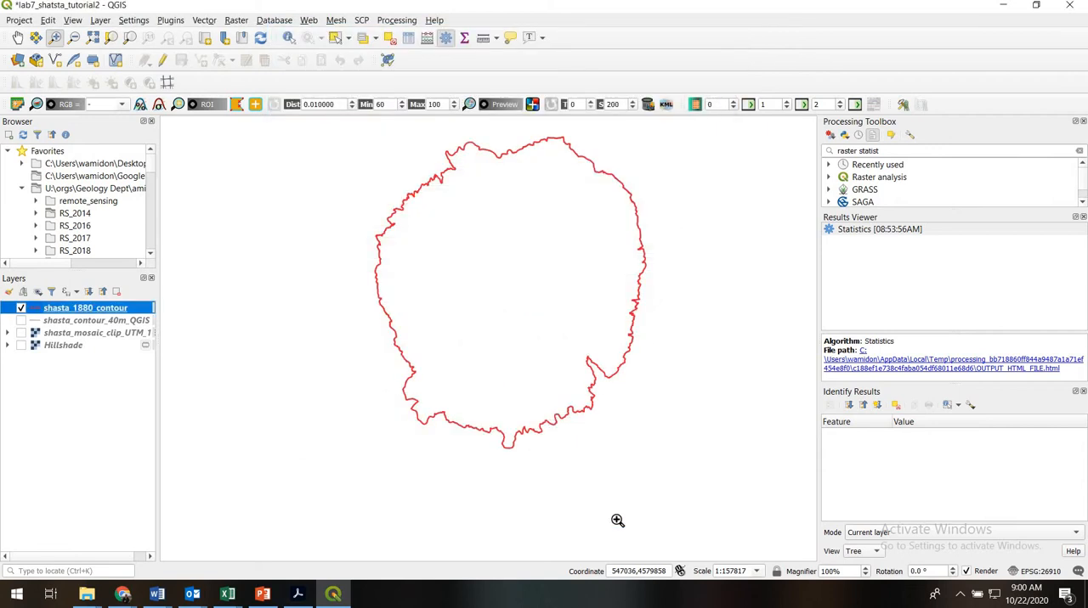
mouse_move(389, 424)
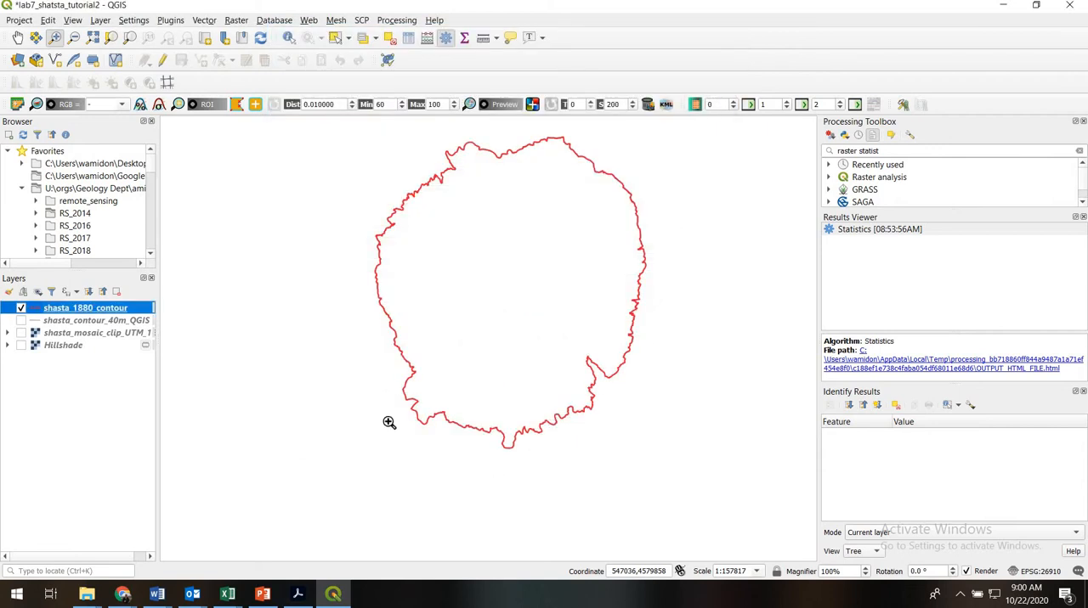
left_click(20, 321)
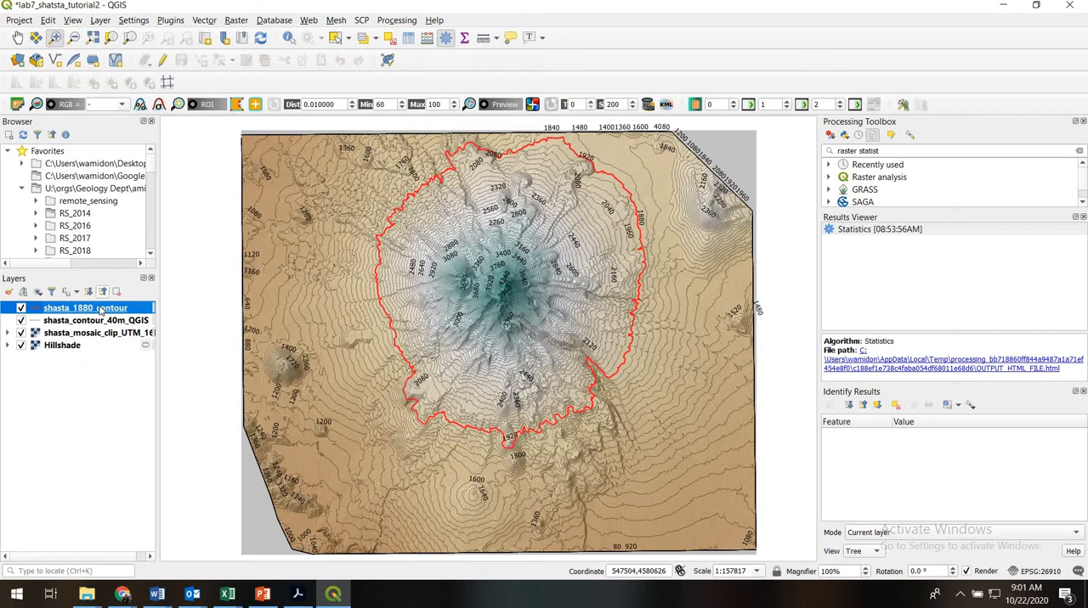
mouse_move(559, 322)
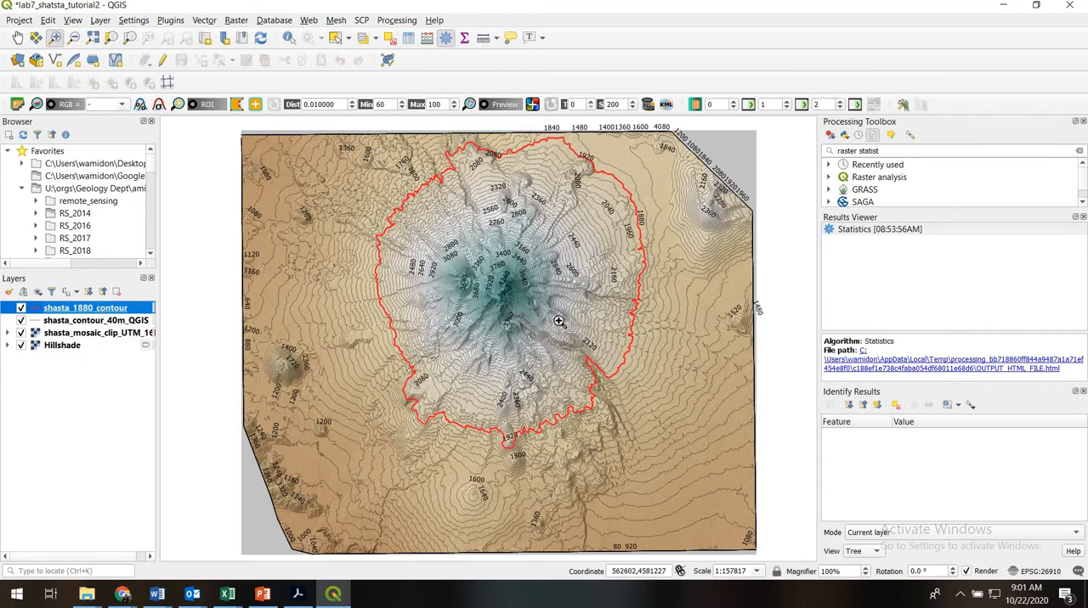
mouse_move(459, 249)
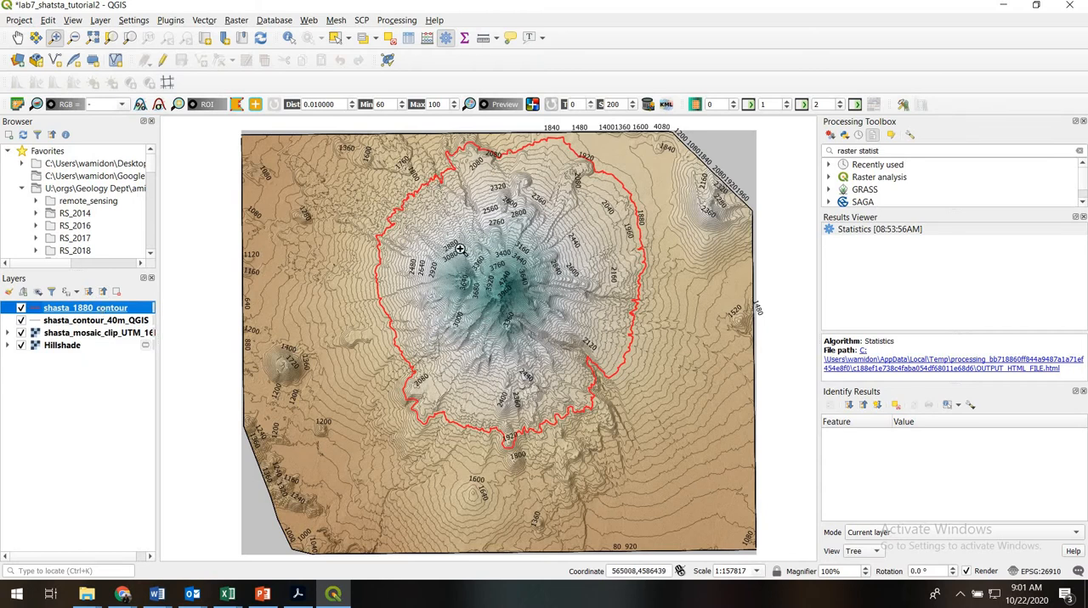
mouse_move(456, 320)
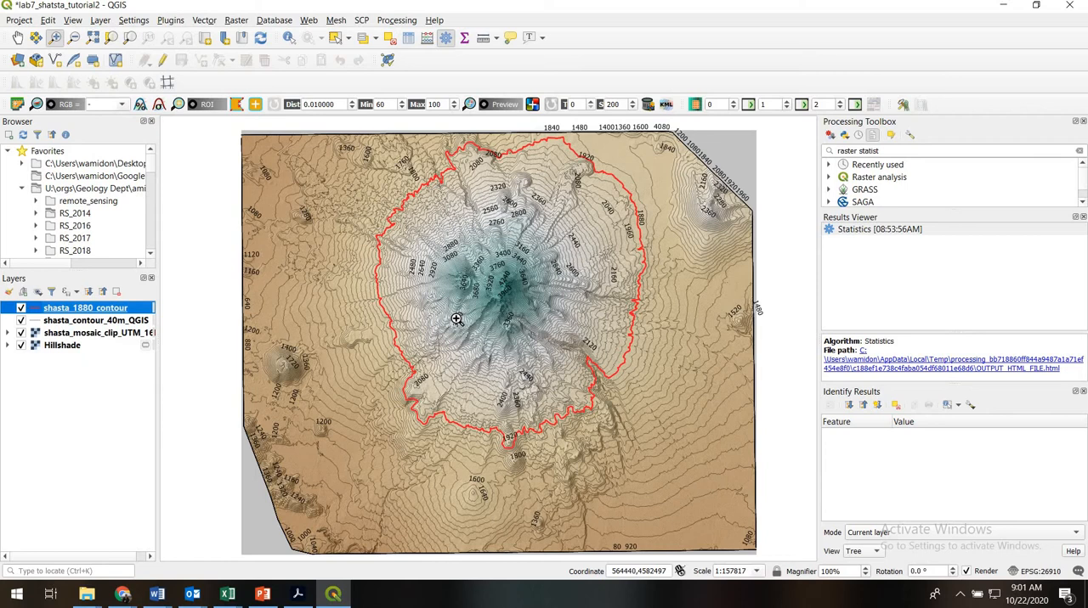
mouse_move(430, 401)
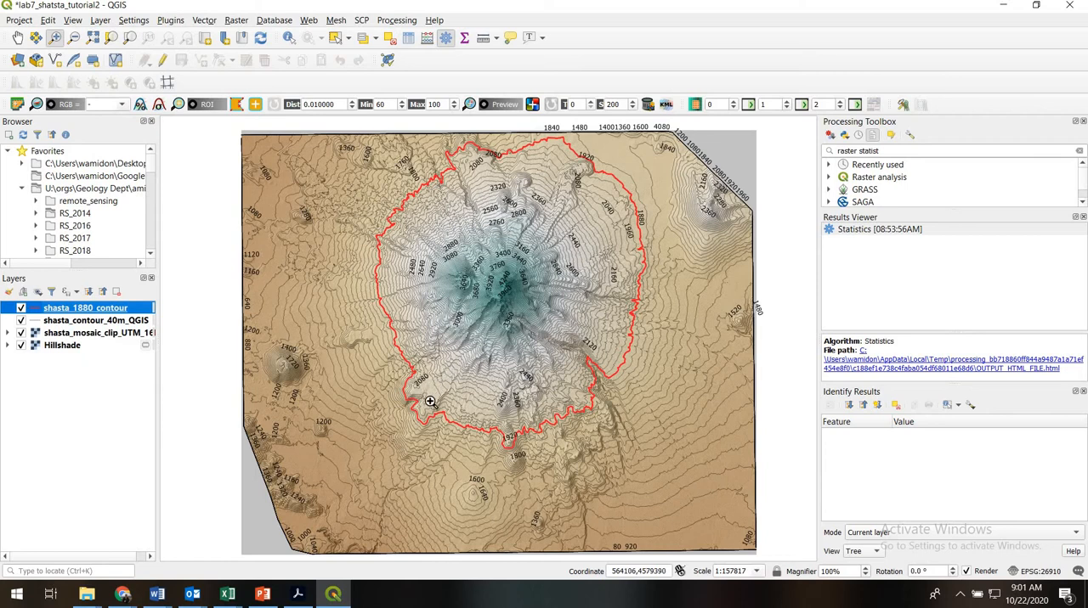
mouse_move(565, 421)
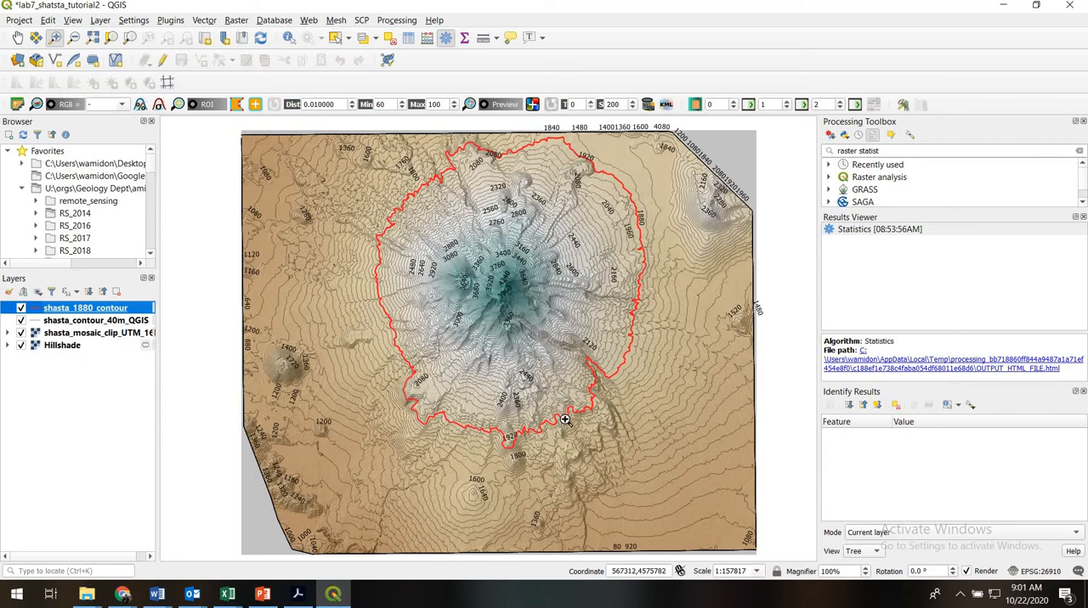
mouse_move(567, 419)
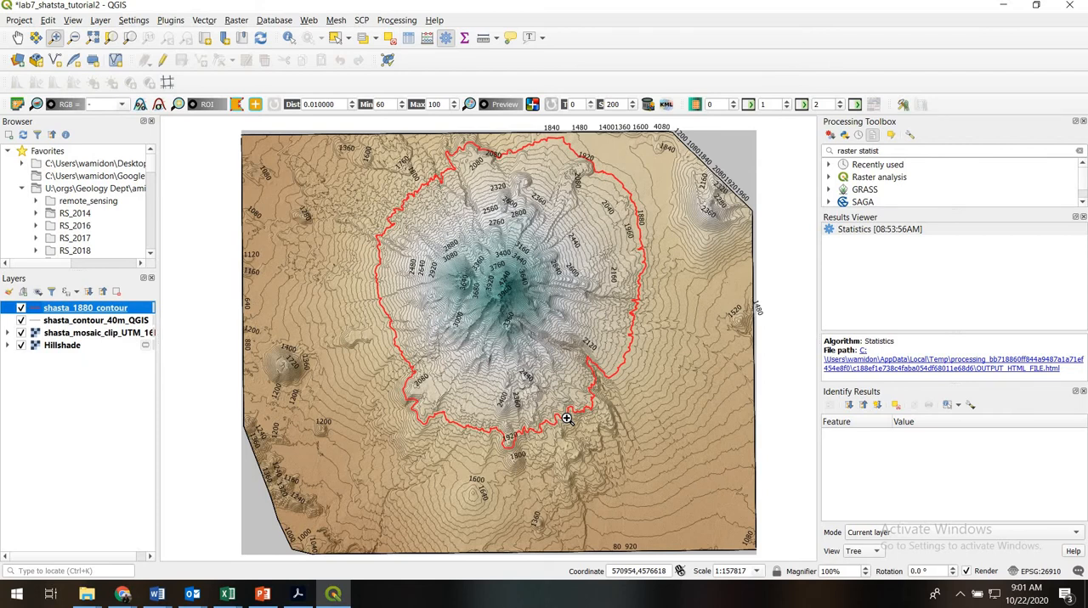
mouse_move(514, 235)
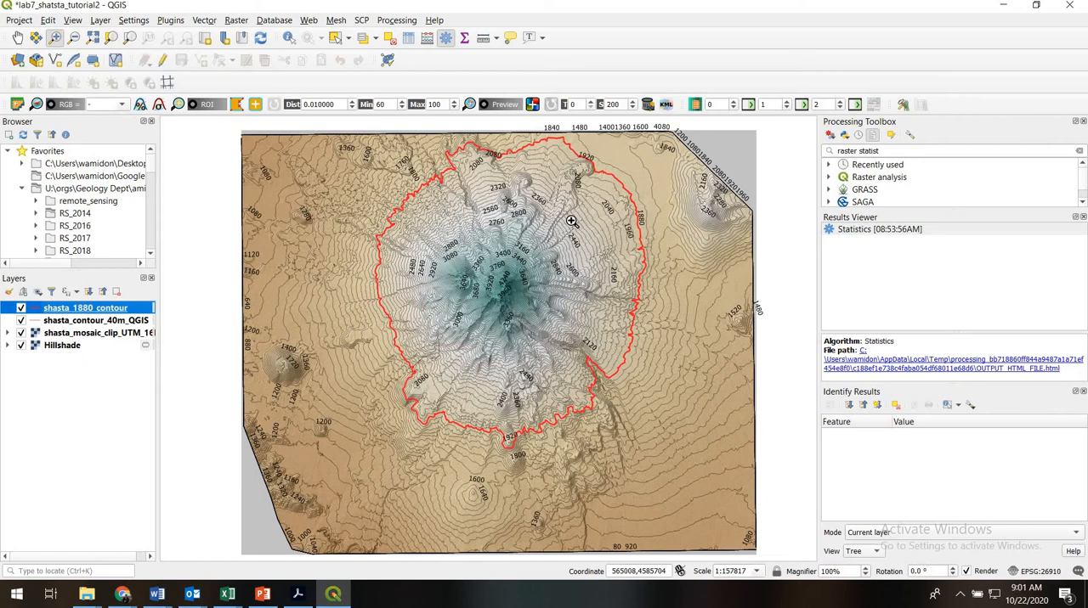
mouse_move(639, 240)
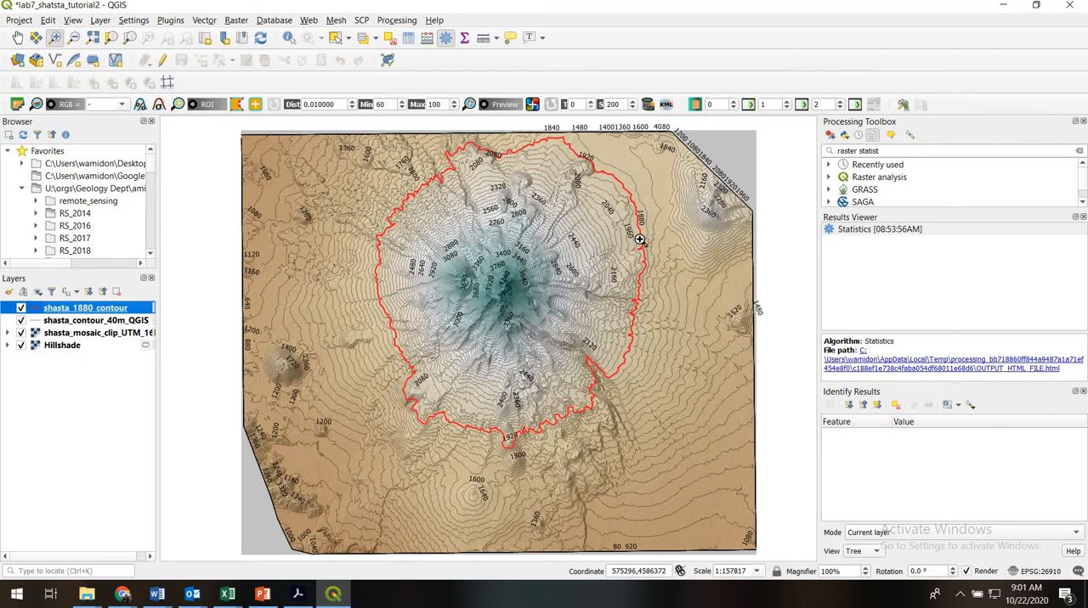
mouse_move(604, 388)
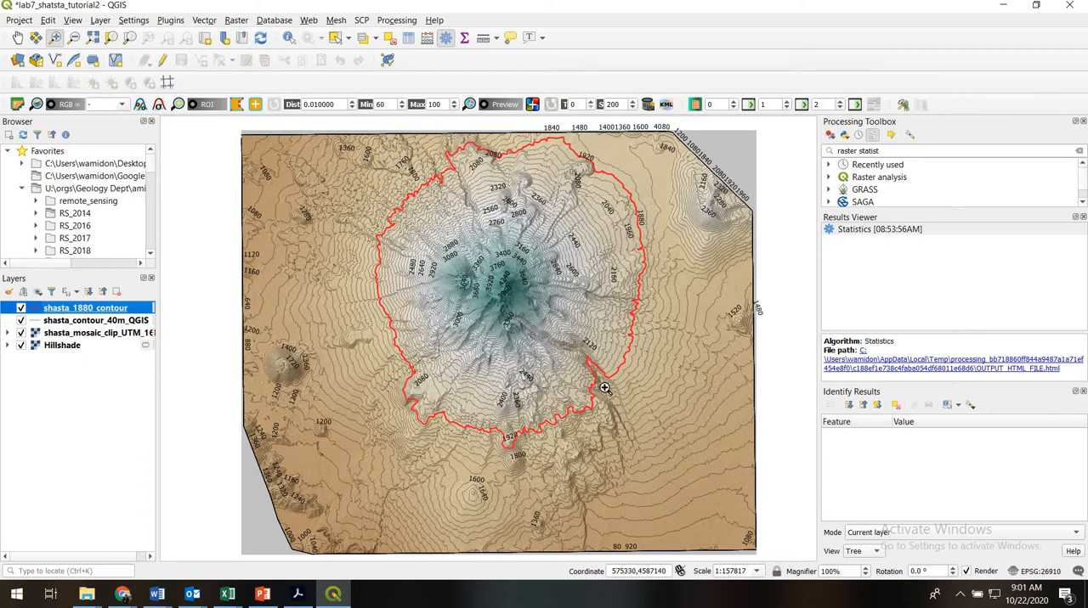
mouse_move(431, 406)
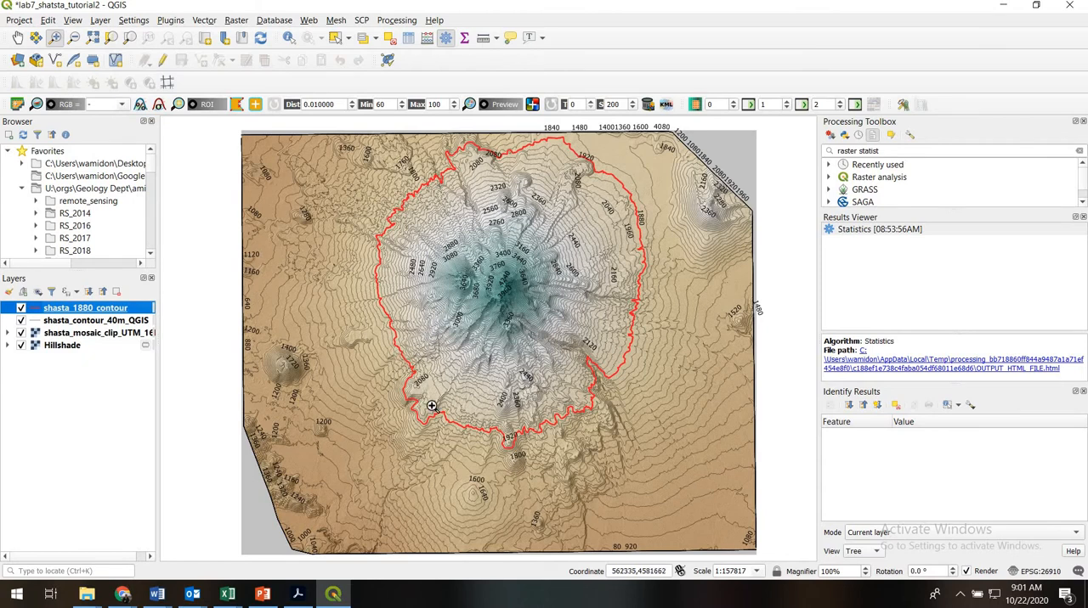
mouse_move(431, 319)
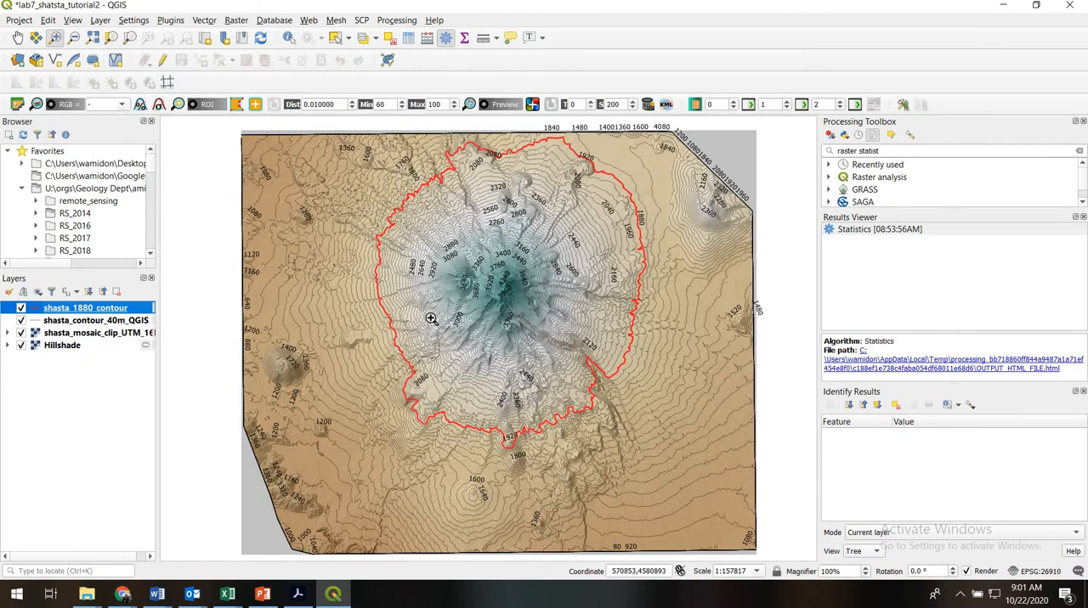
mouse_move(566, 256)
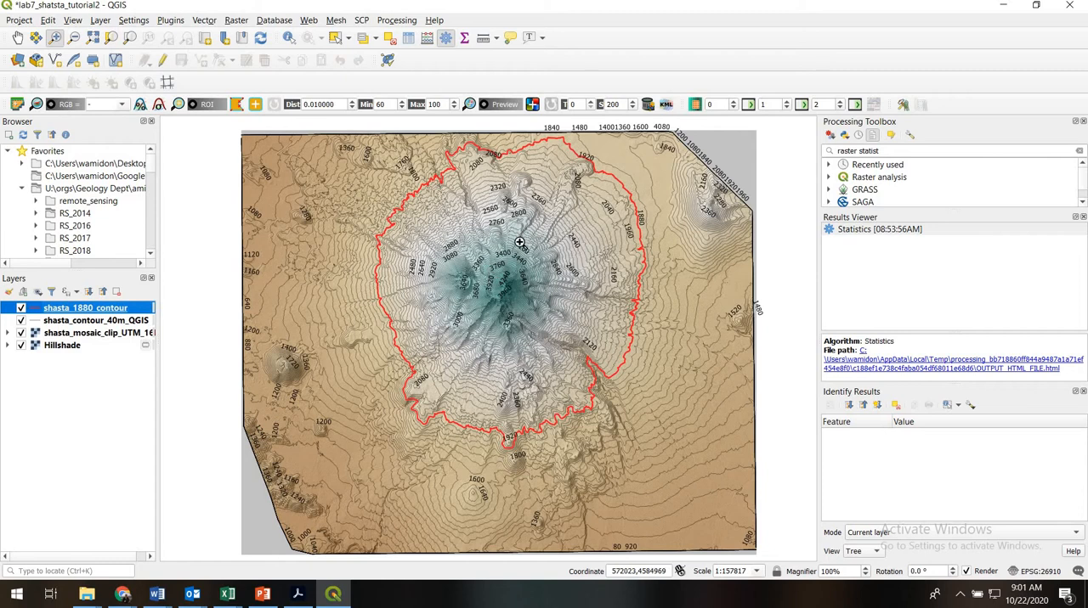
mouse_move(532, 280)
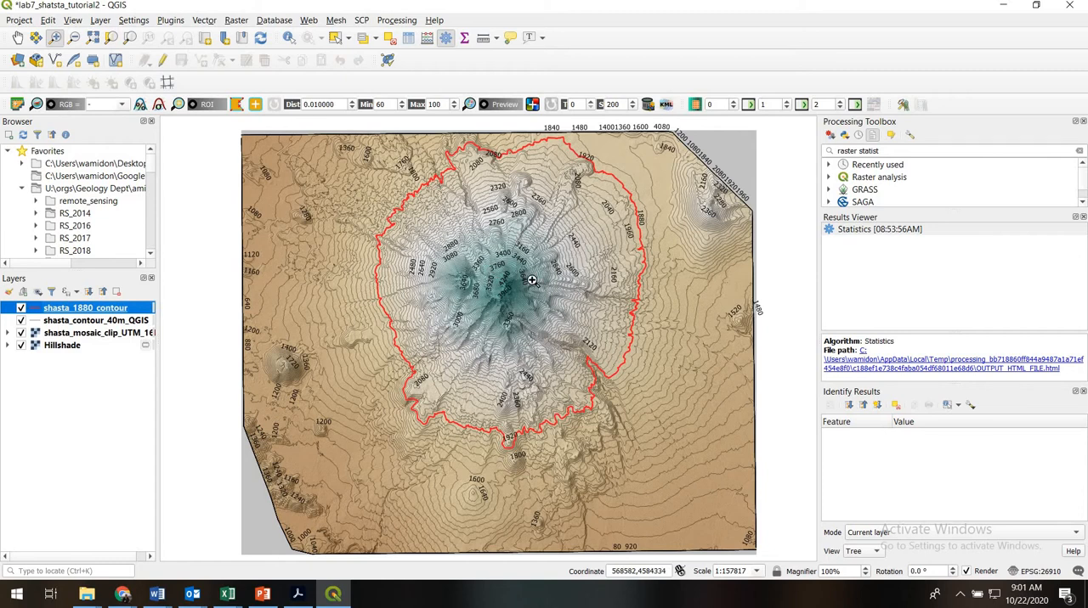
mouse_move(814, 203)
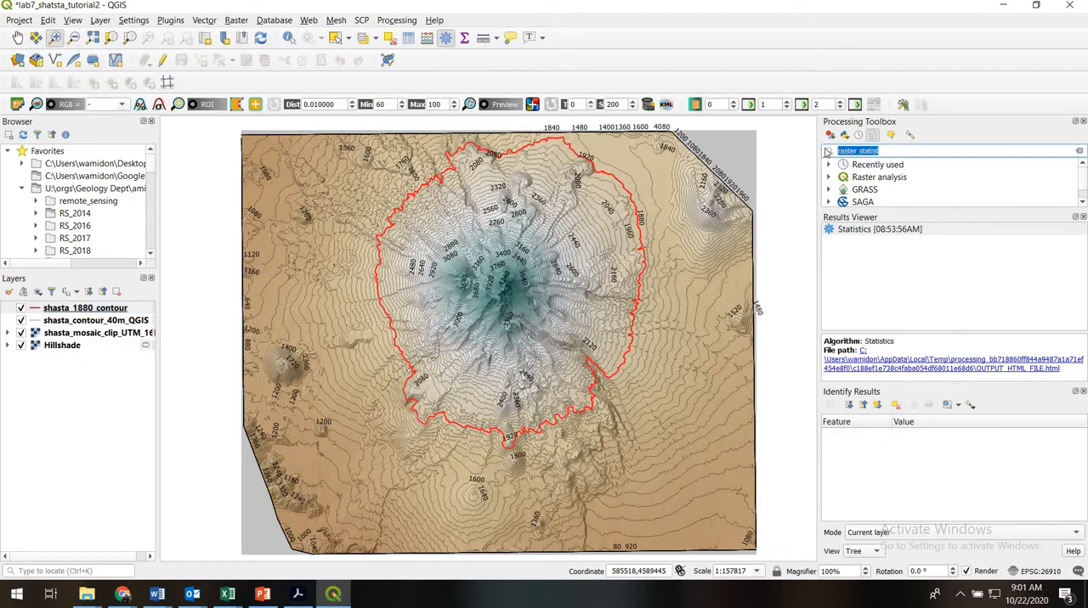
Search 'mask' in the Processing Toolbox and launch GRASS r.mask.vect
type("mask")
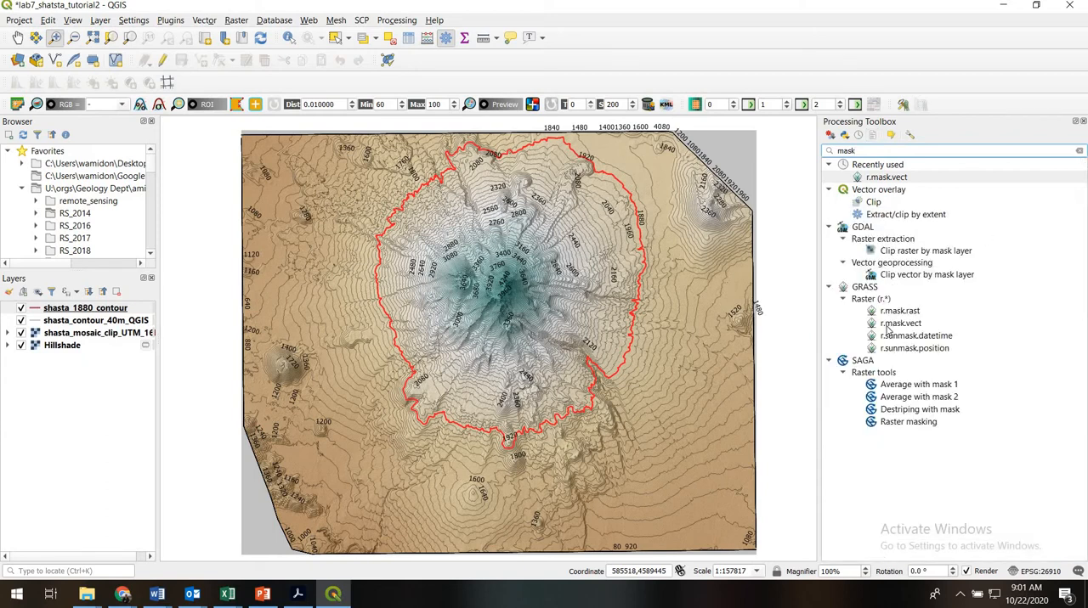
left_click(899, 323)
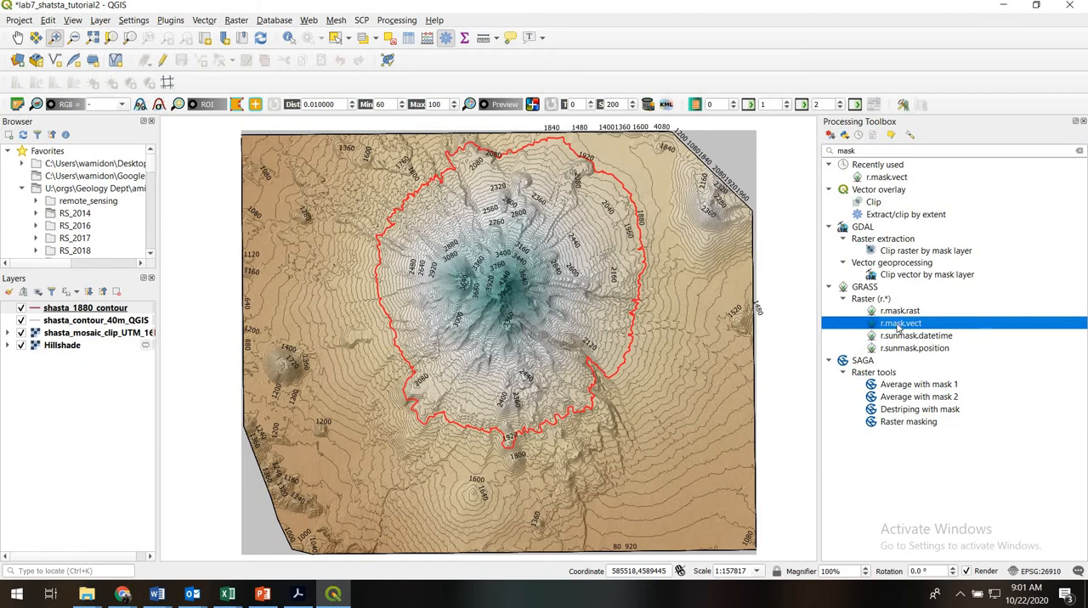
double_click(900, 323)
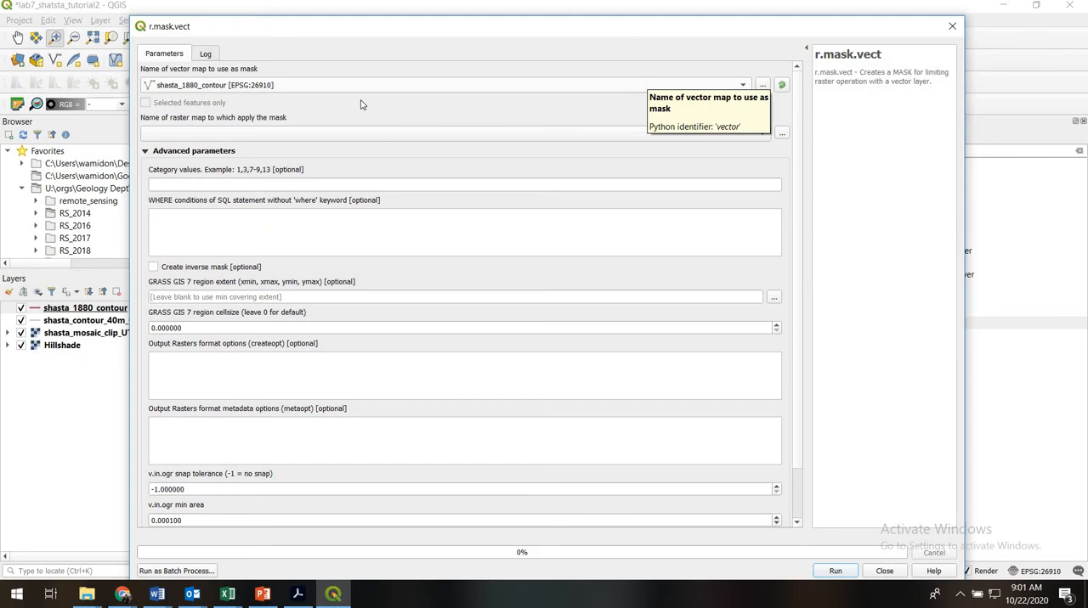
mouse_move(197, 77)
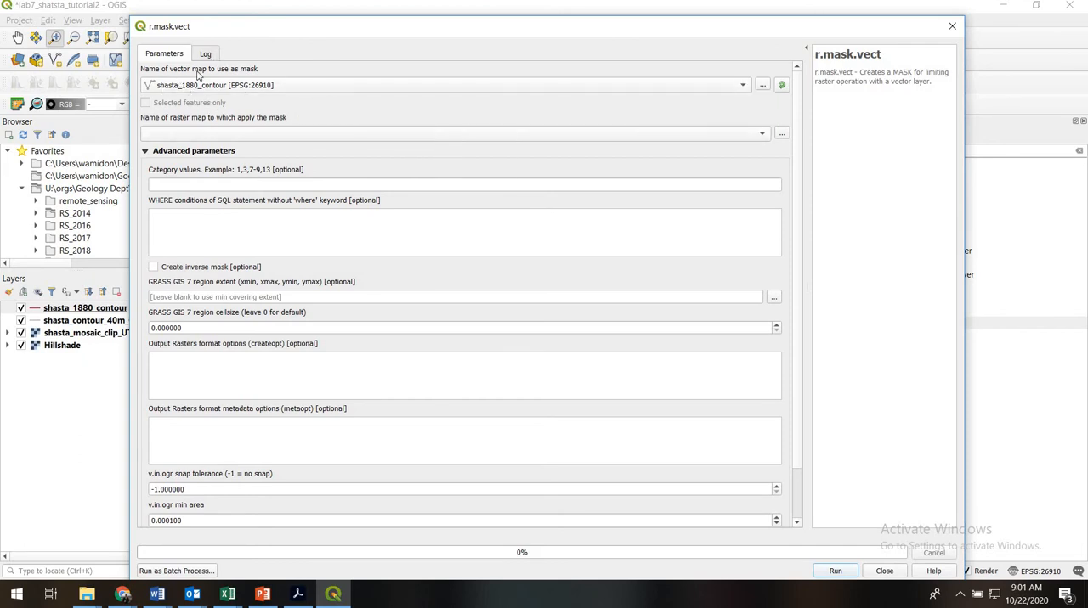
mouse_move(198, 76)
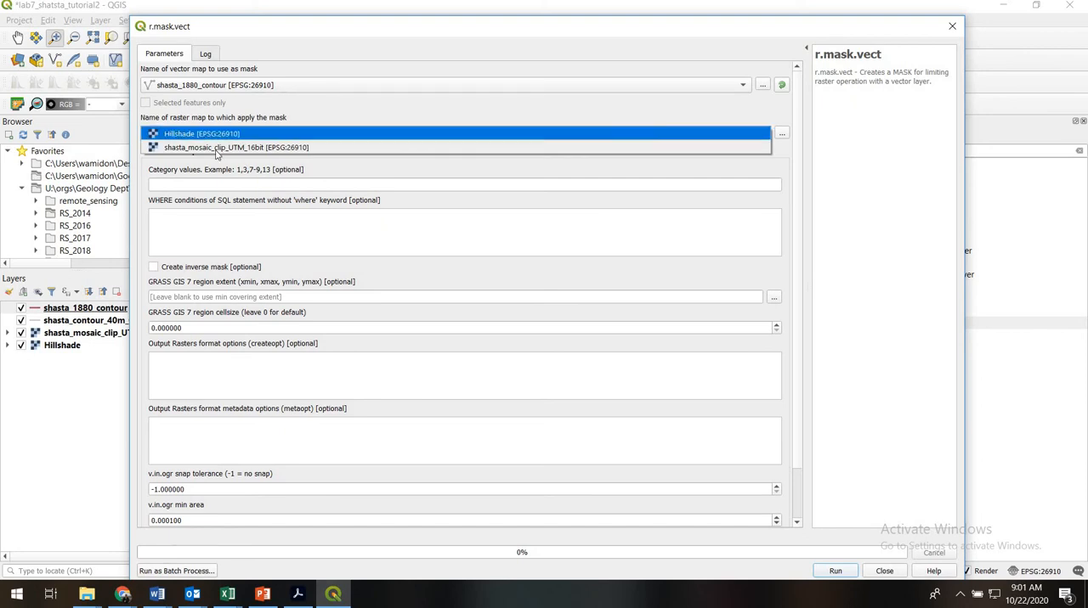
Run r.mask.vect on shasta_mosaic_clip_UTM_16bit with shasta_1880_contour as the mask
left_click(236, 147)
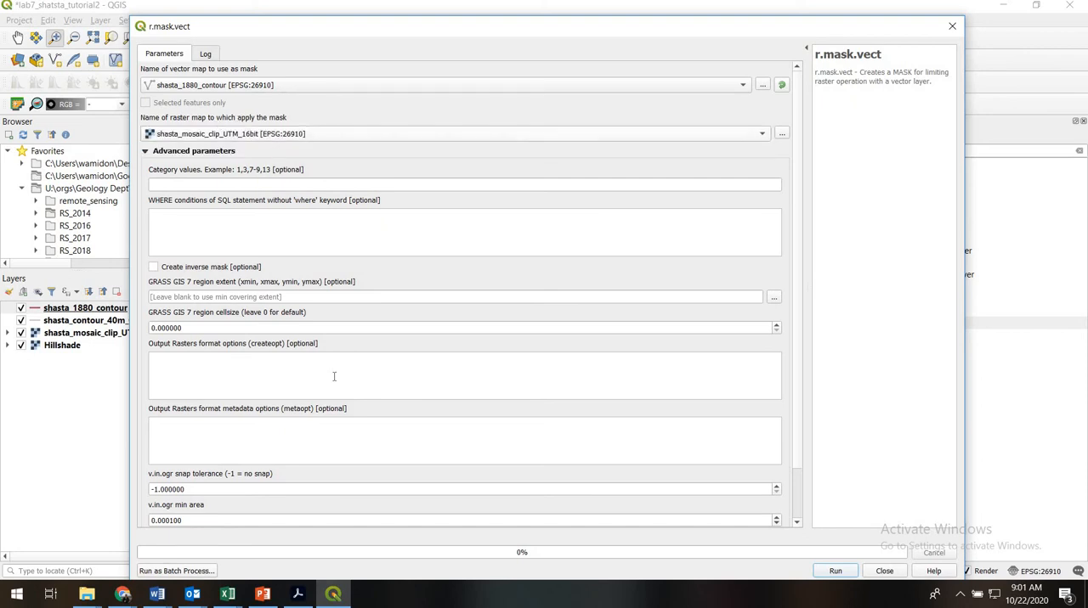
mouse_move(802, 413)
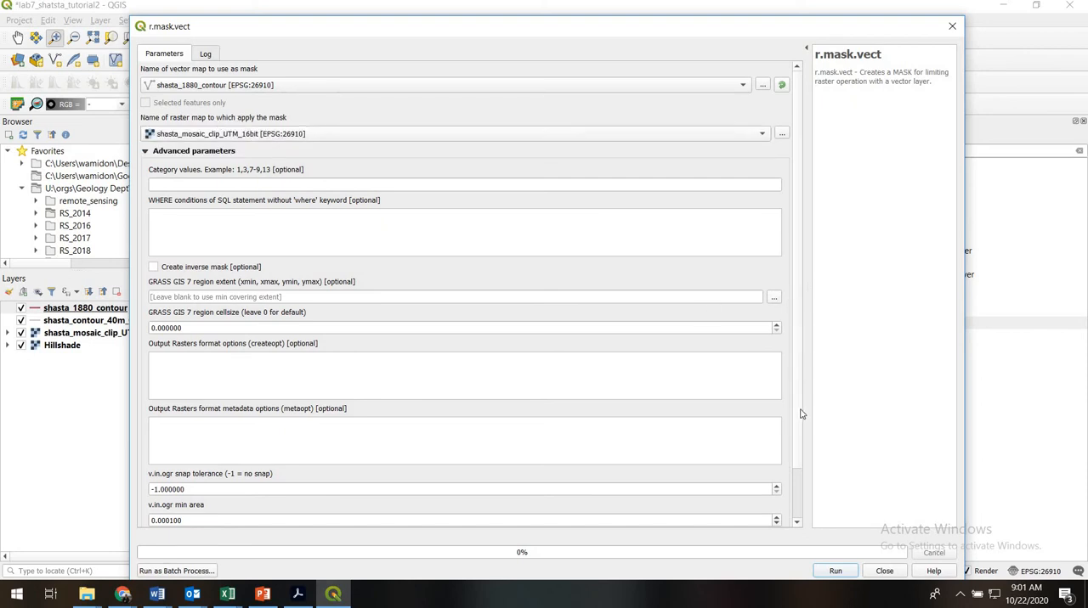
scroll("down", 3)
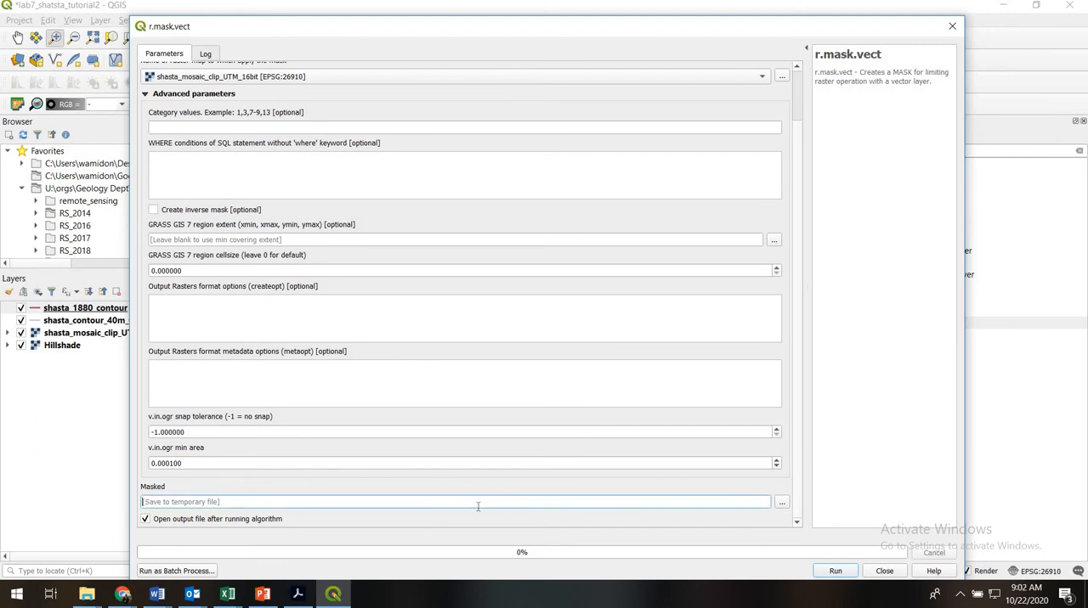
left_click(834, 570)
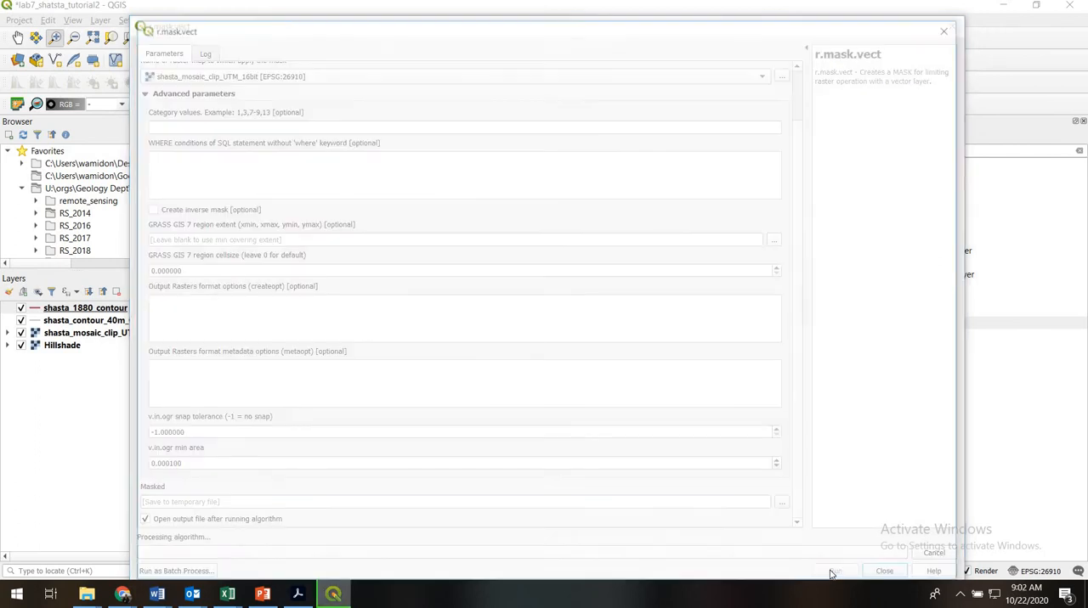
left_click(834, 570)
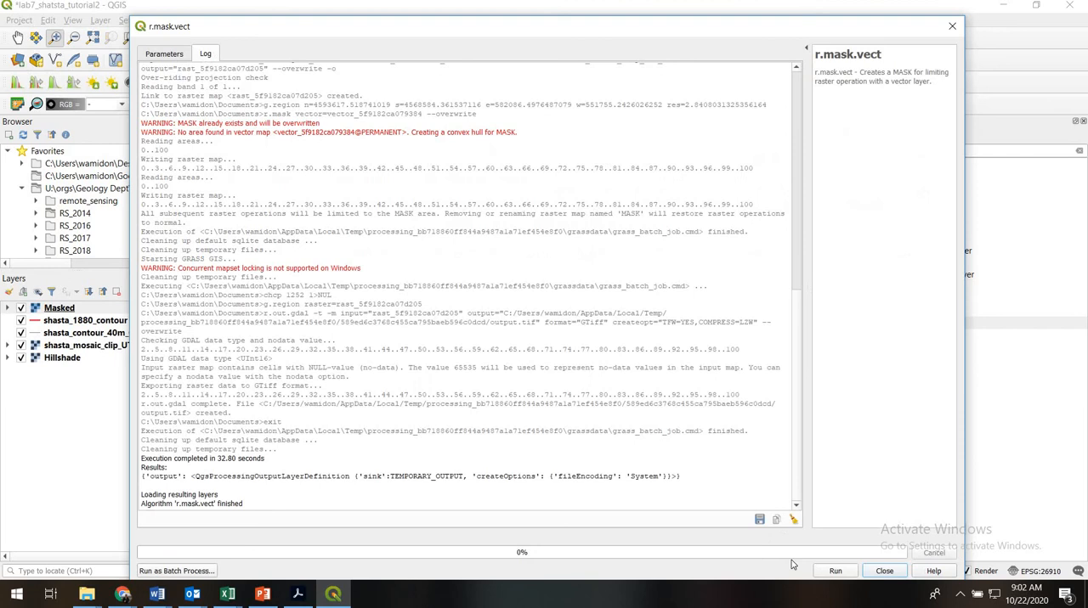
Close the finished r.mask.vect dialog to reveal the Masked raster on the map
left_click(884, 570)
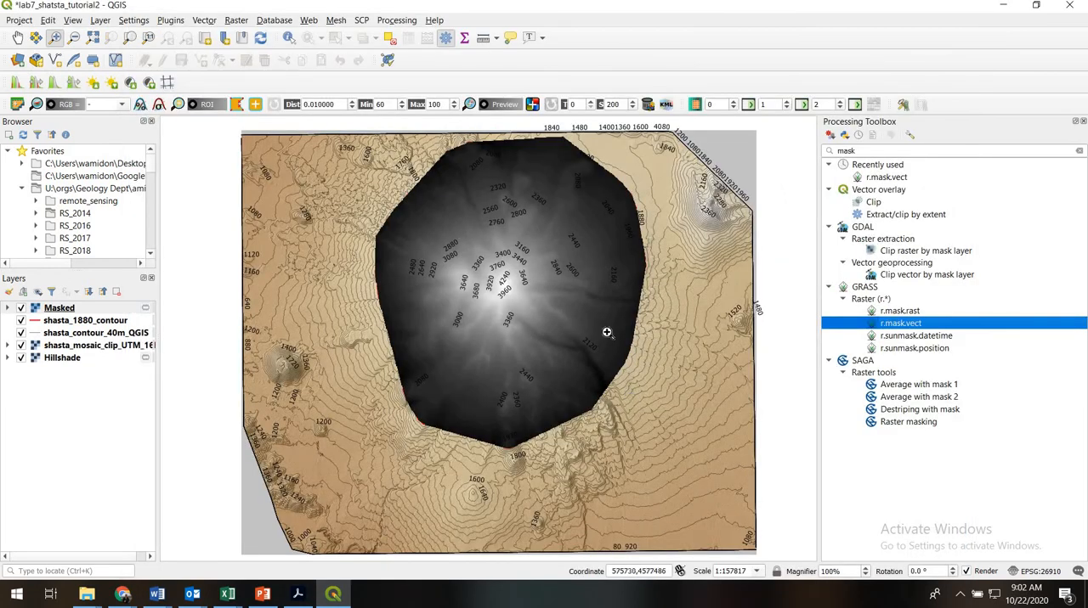
mouse_move(423, 289)
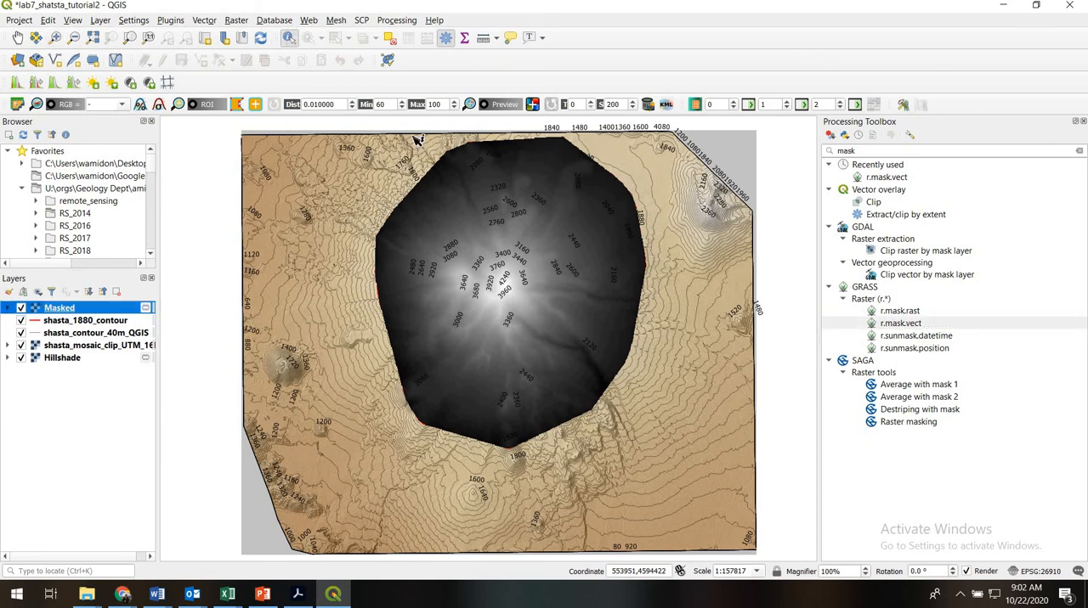
Identify a point outside the 1880 contour on the Masked layer, confirming no data there
left_click(463, 214)
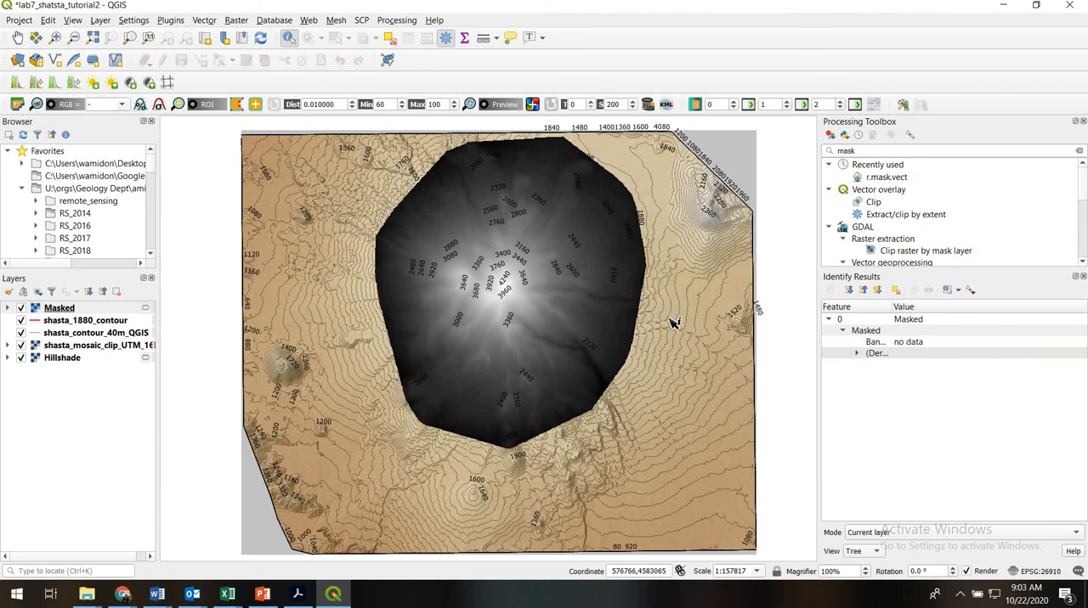
mouse_move(941, 341)
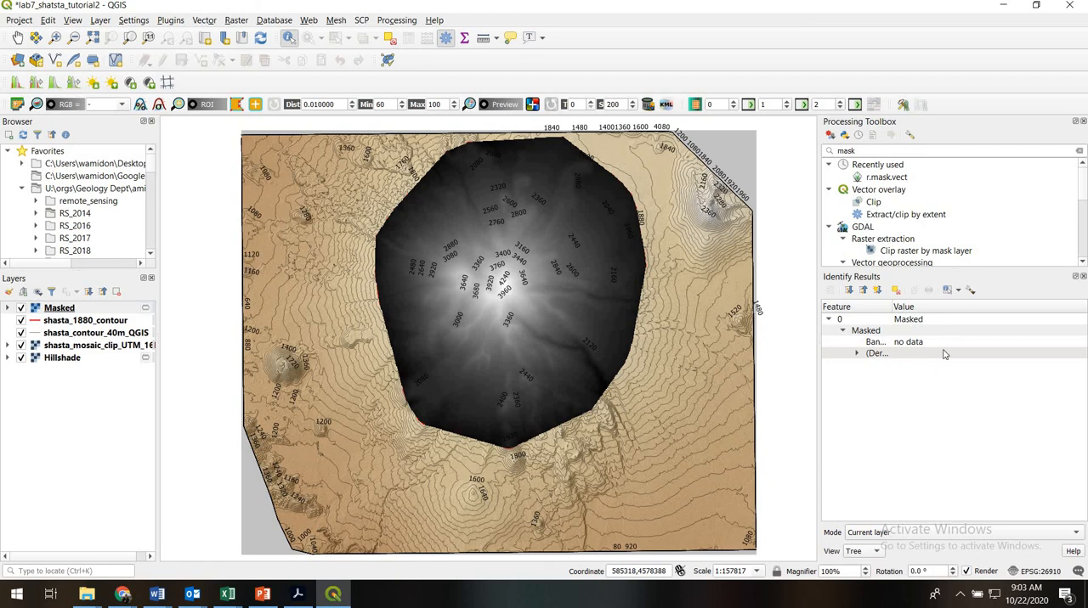
mouse_move(216, 321)
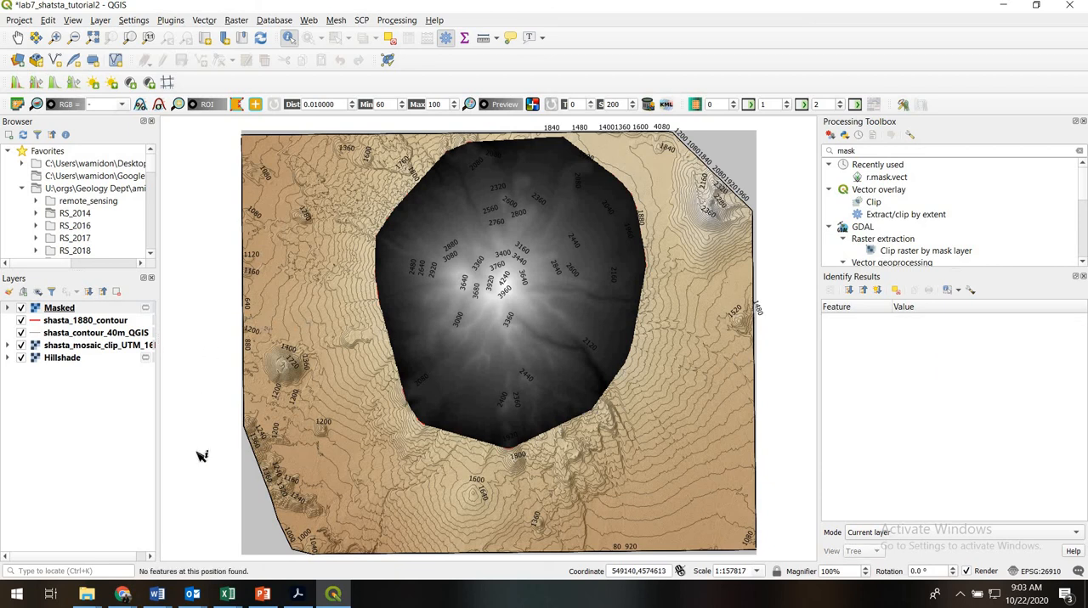
mouse_move(922, 343)
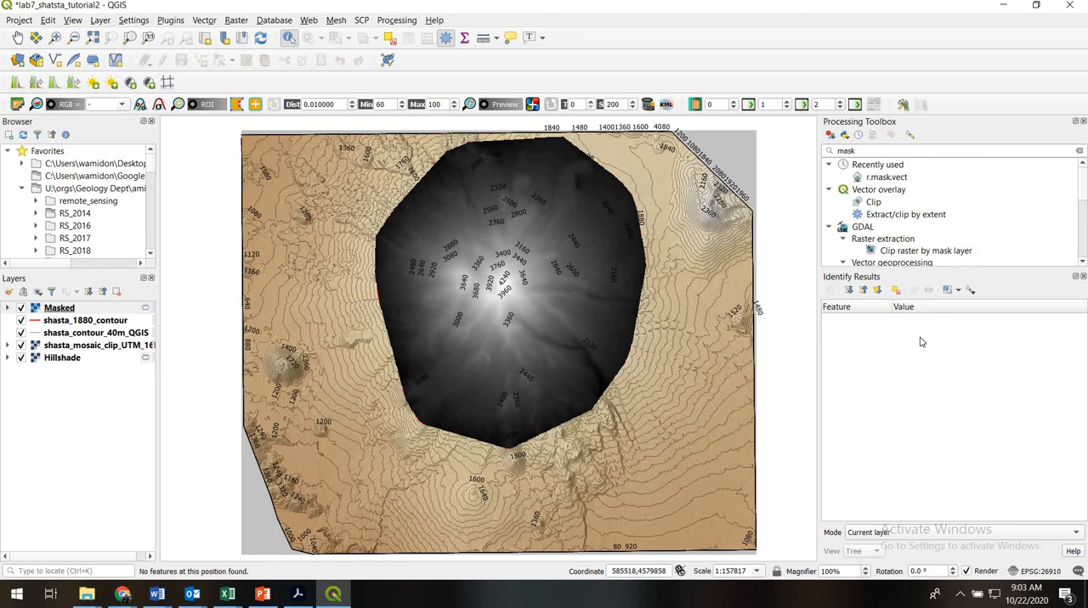
mouse_move(245, 138)
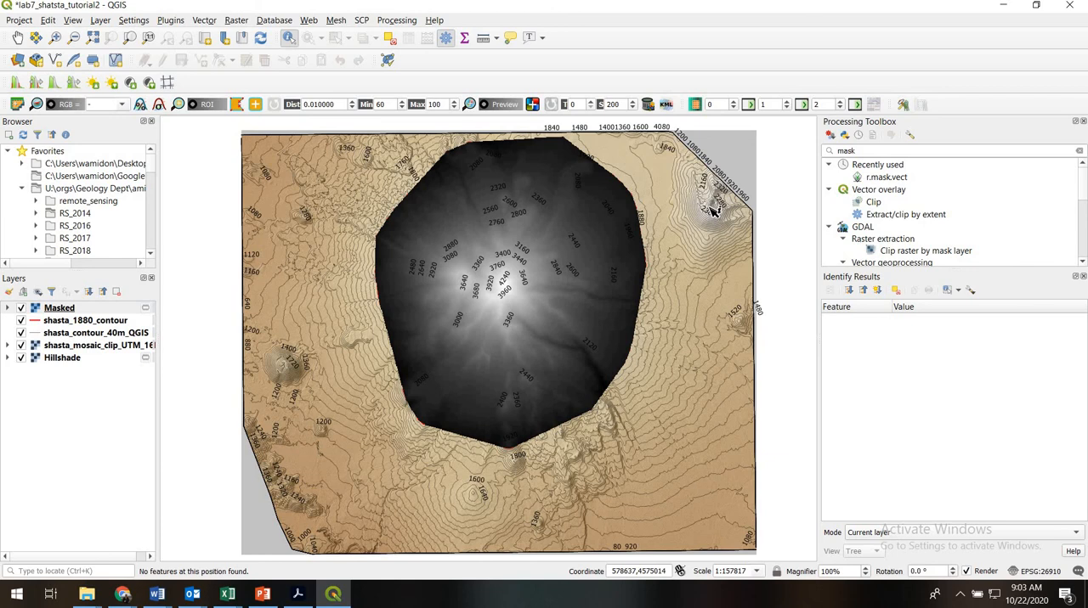
mouse_move(674, 340)
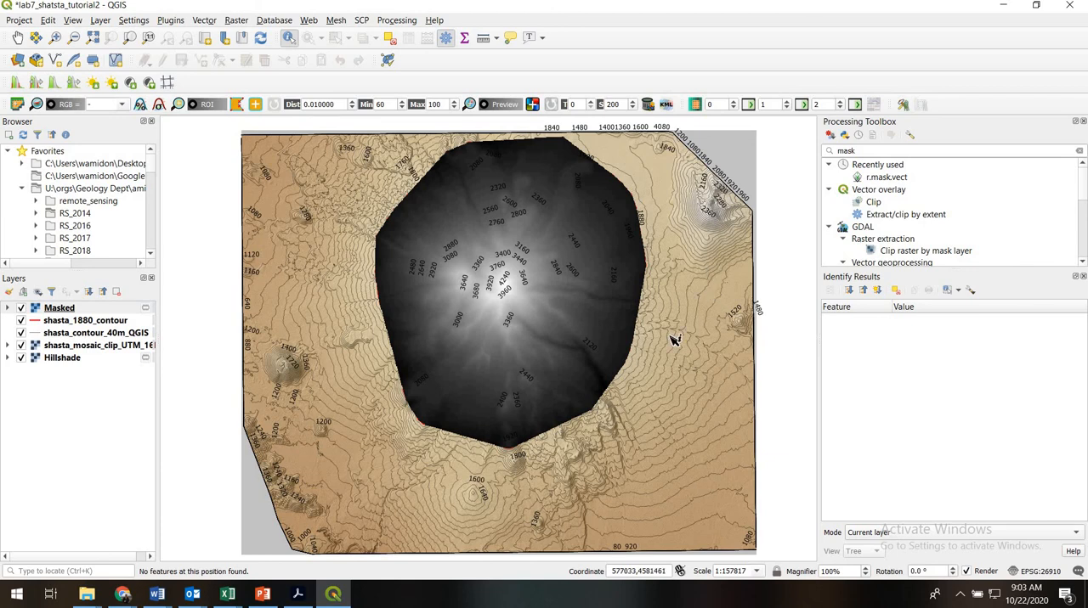